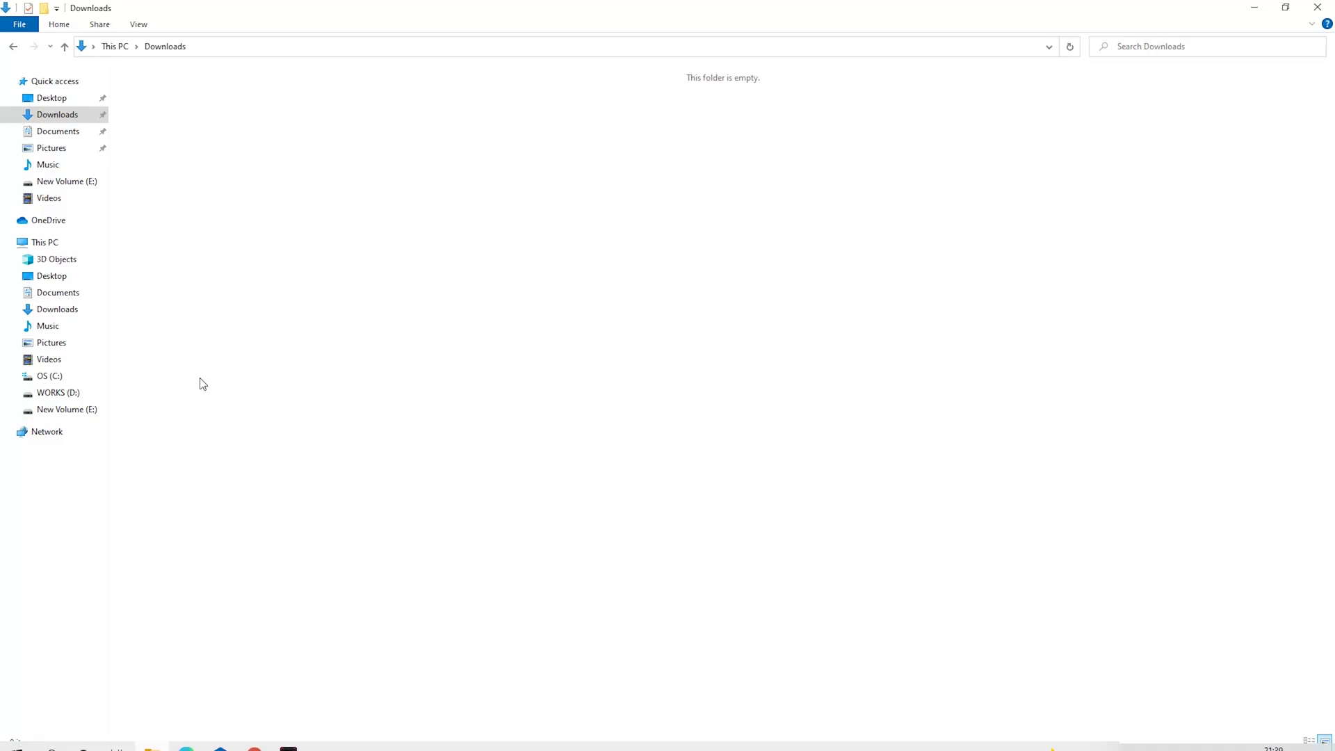
Step: Create a new folder named Miner inside Downloads
right_click(203, 384)
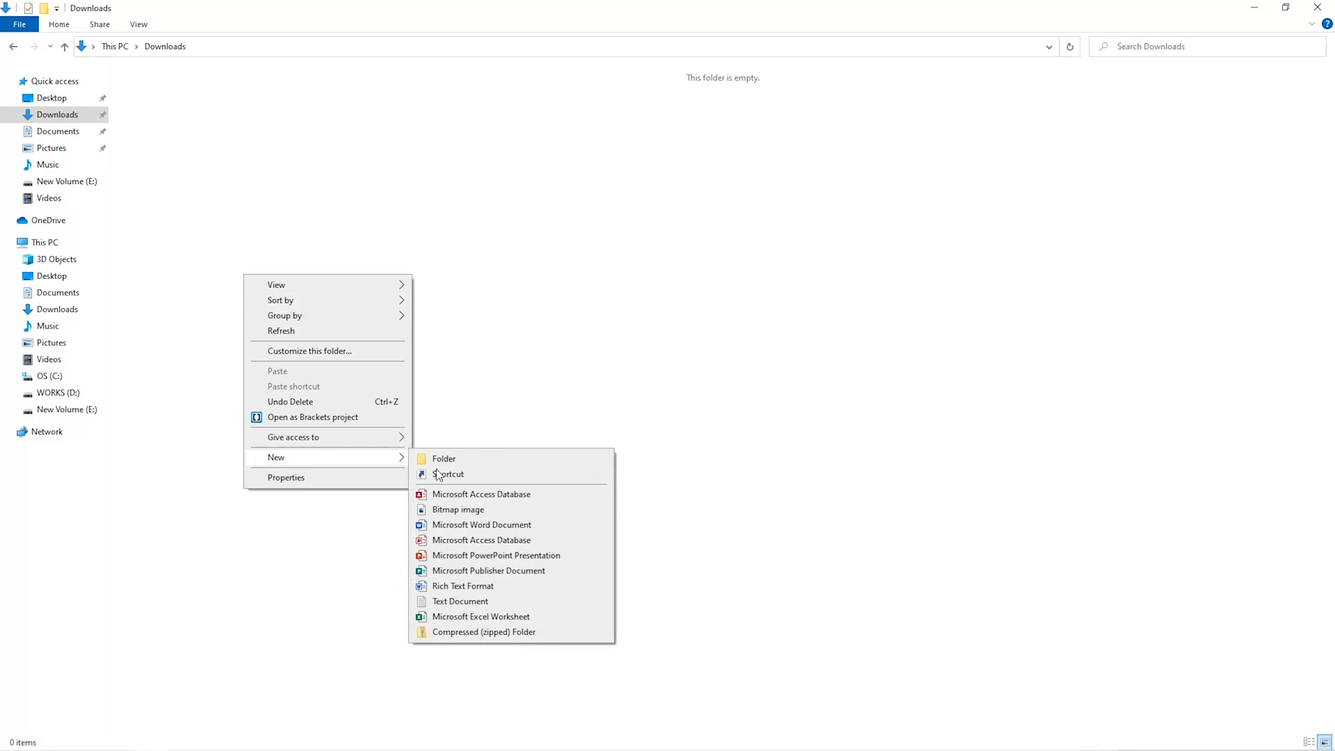
click(444, 459)
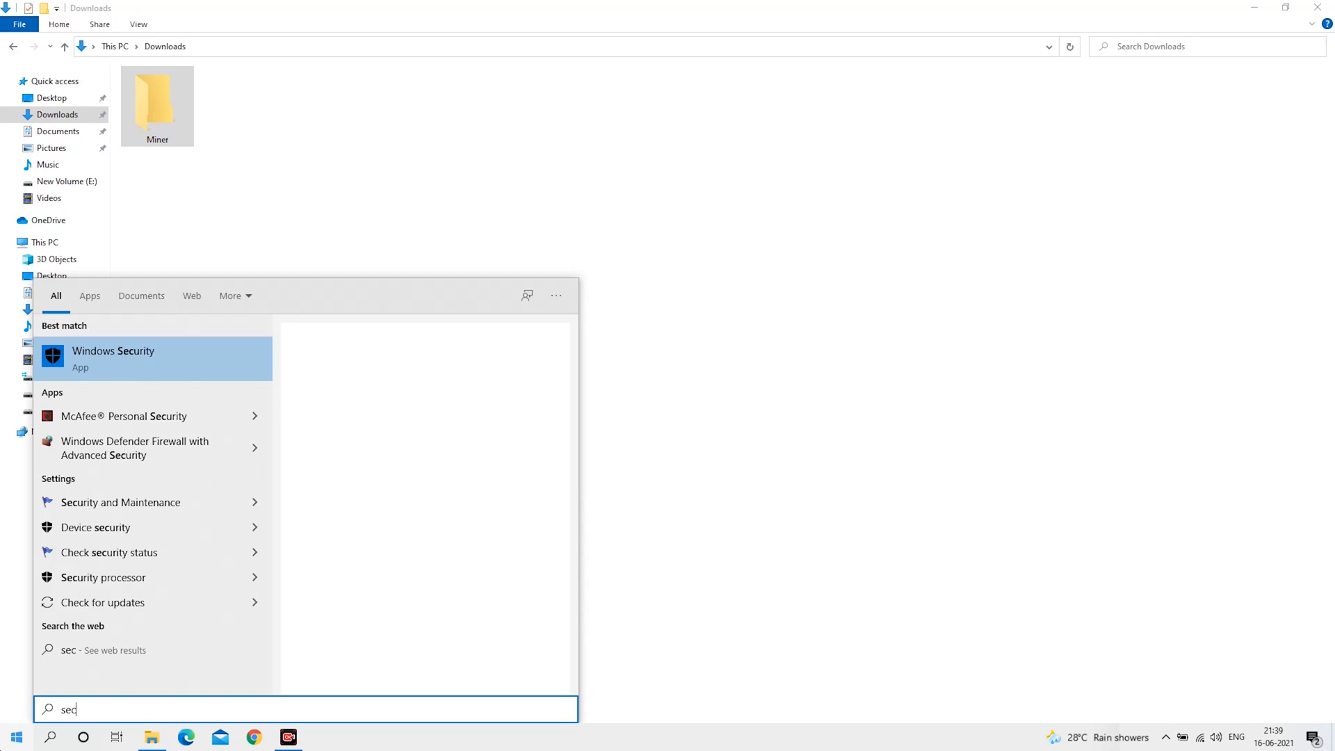
Step: Go to Windows Security's virus and threat protection settings and scroll to the Exclusions section
click(112, 358)
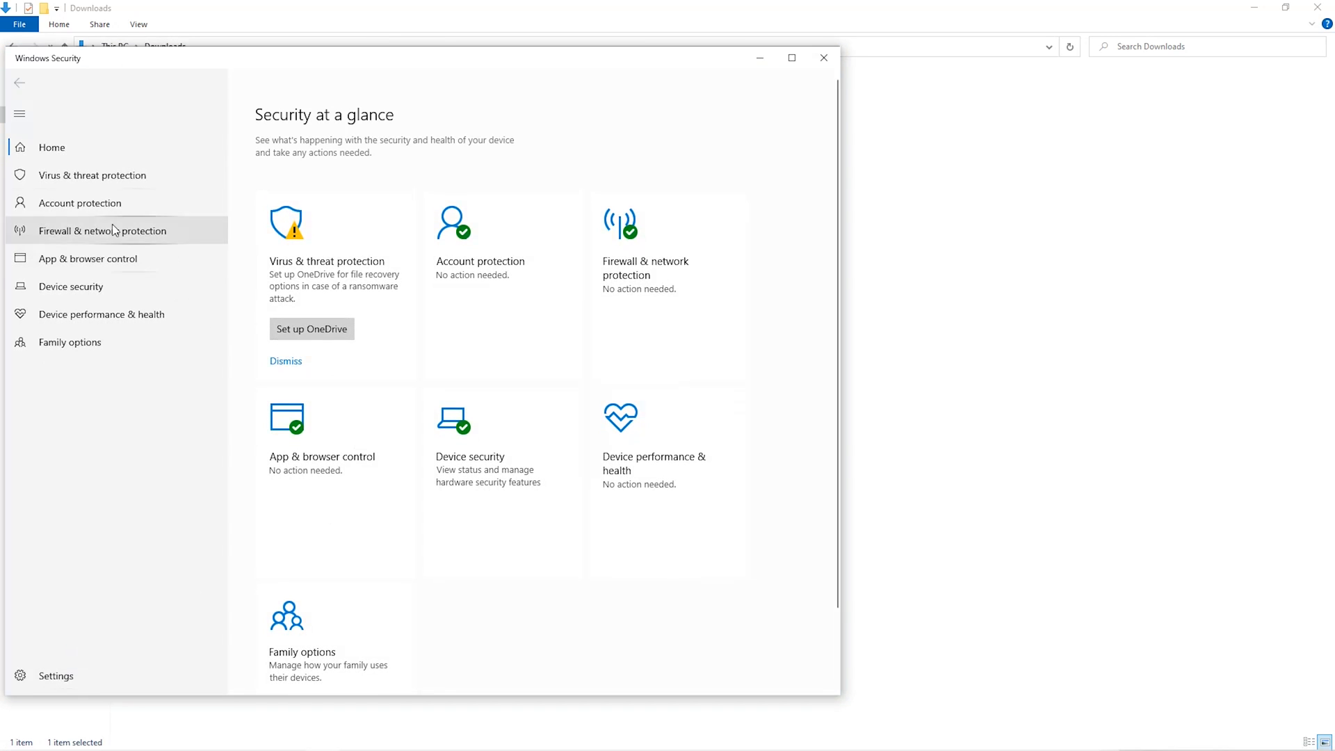
click(92, 175)
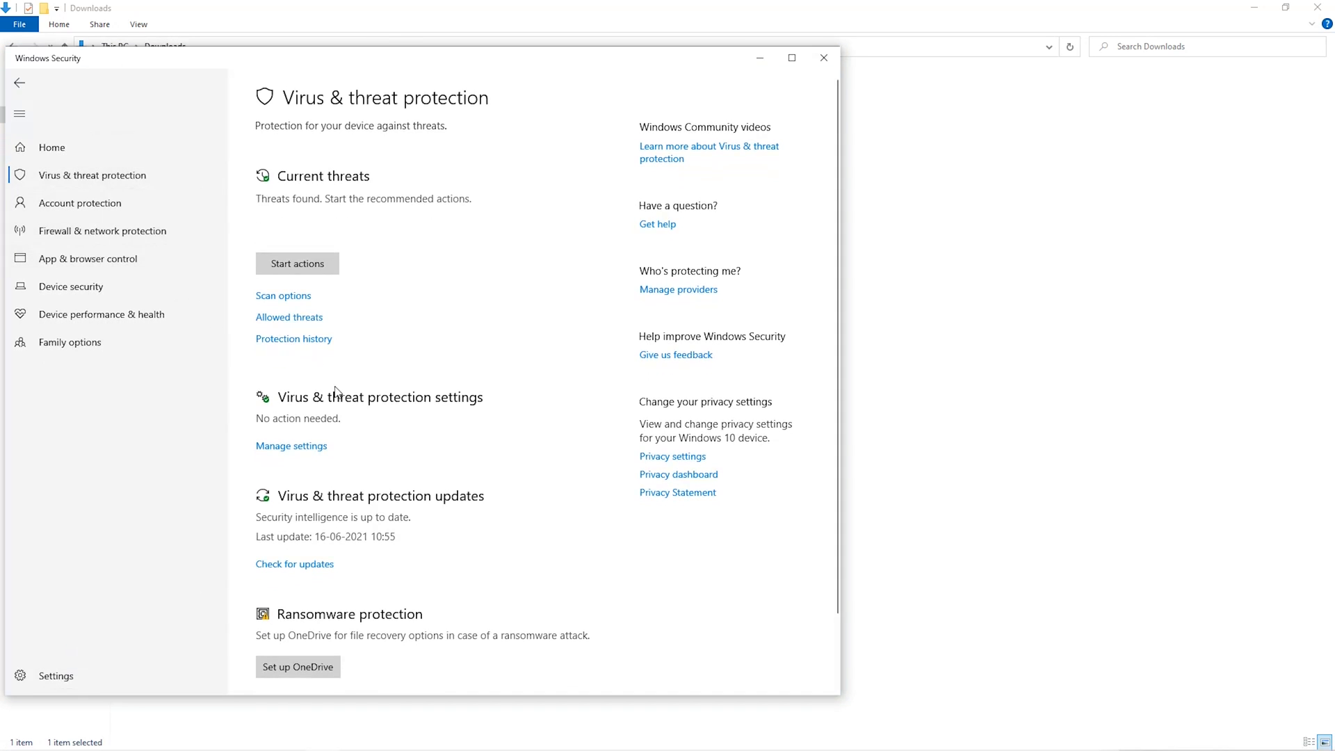
scroll(down, 3)
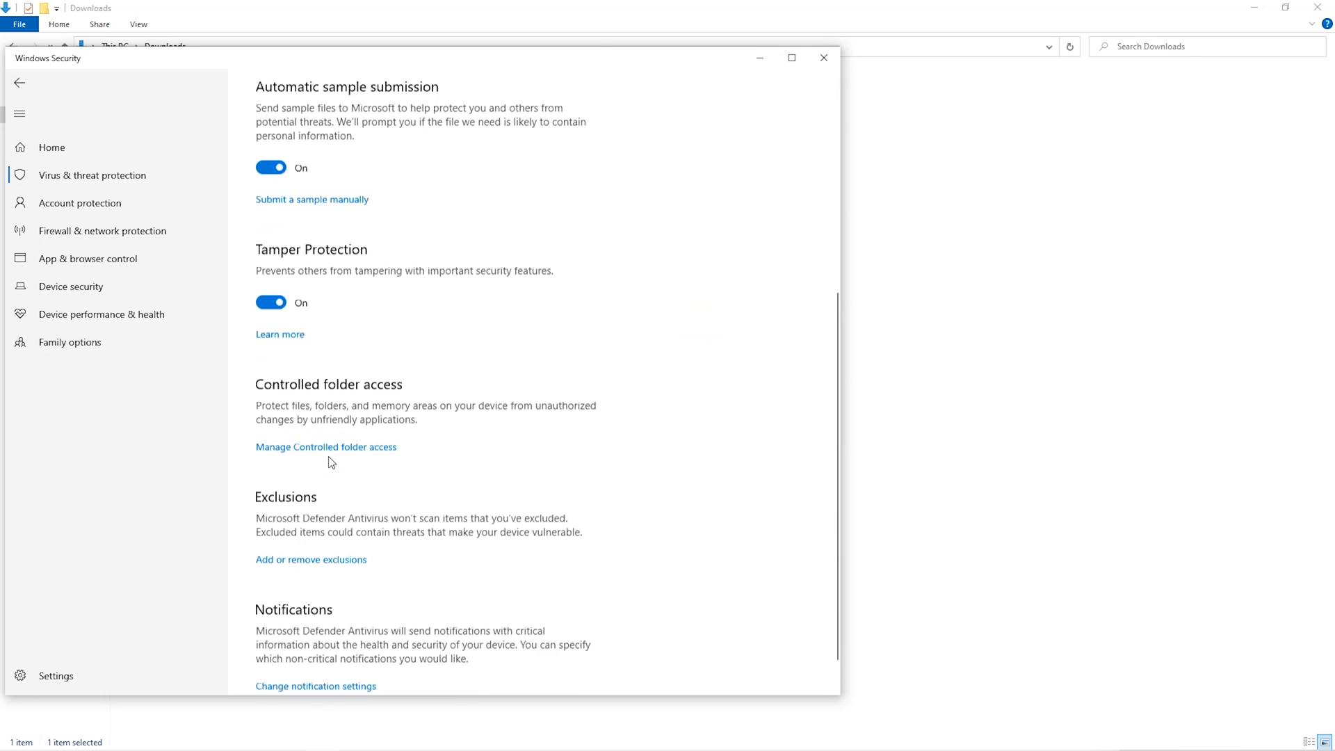
scroll(down, 3)
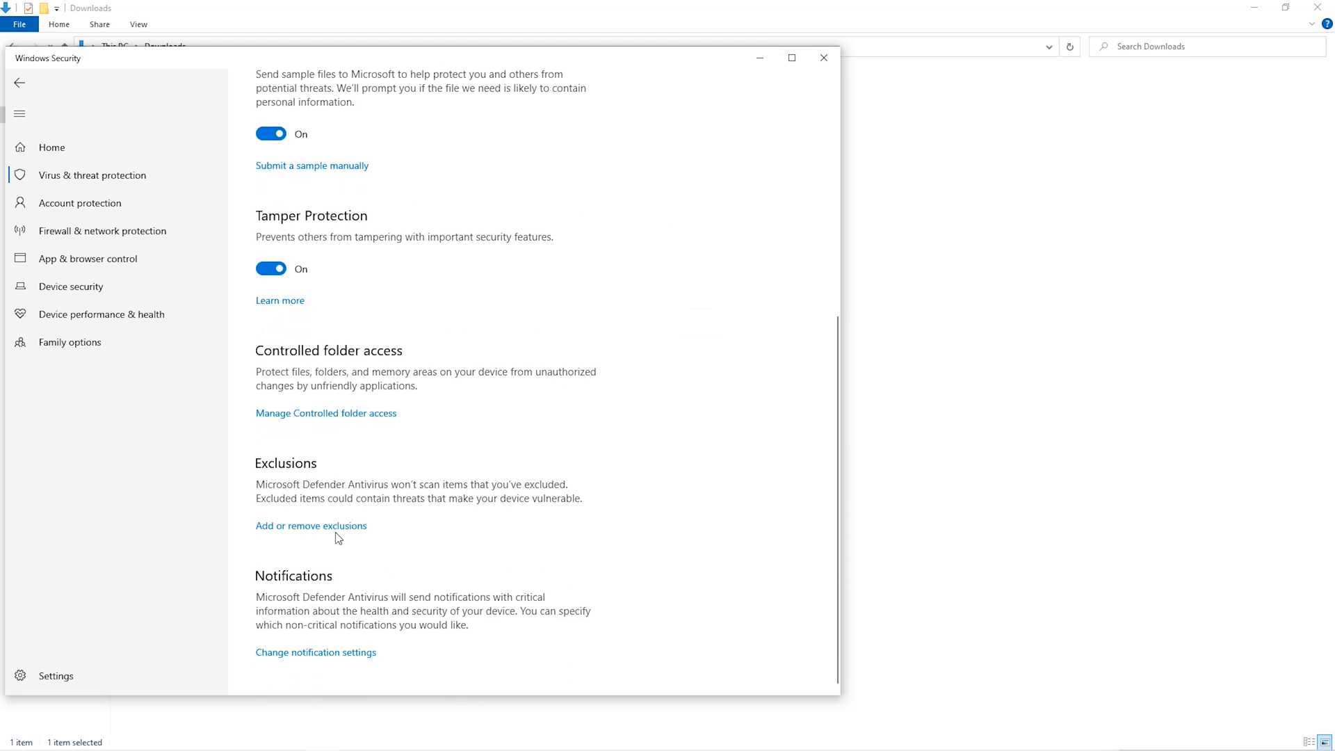
Step: Add the Downloads\Miner folder as a Defender folder exclusion
click(311, 526)
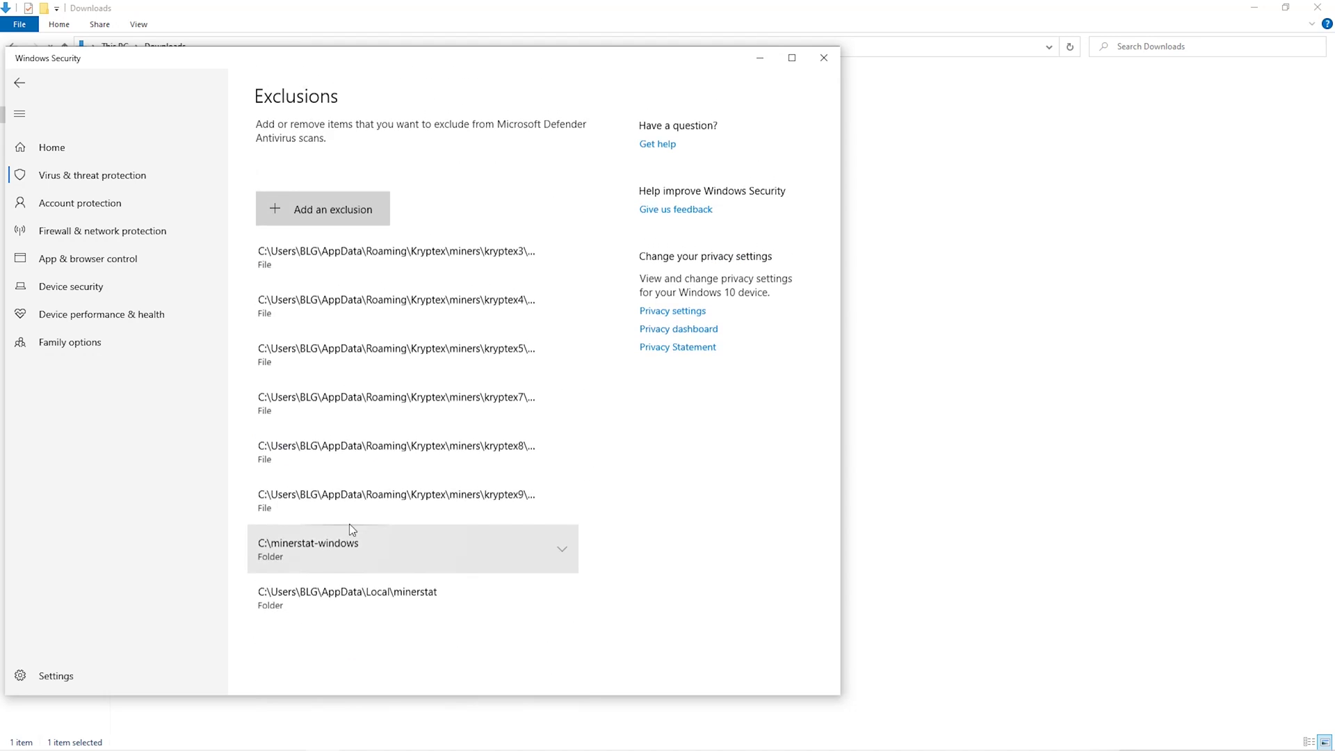
click(323, 209)
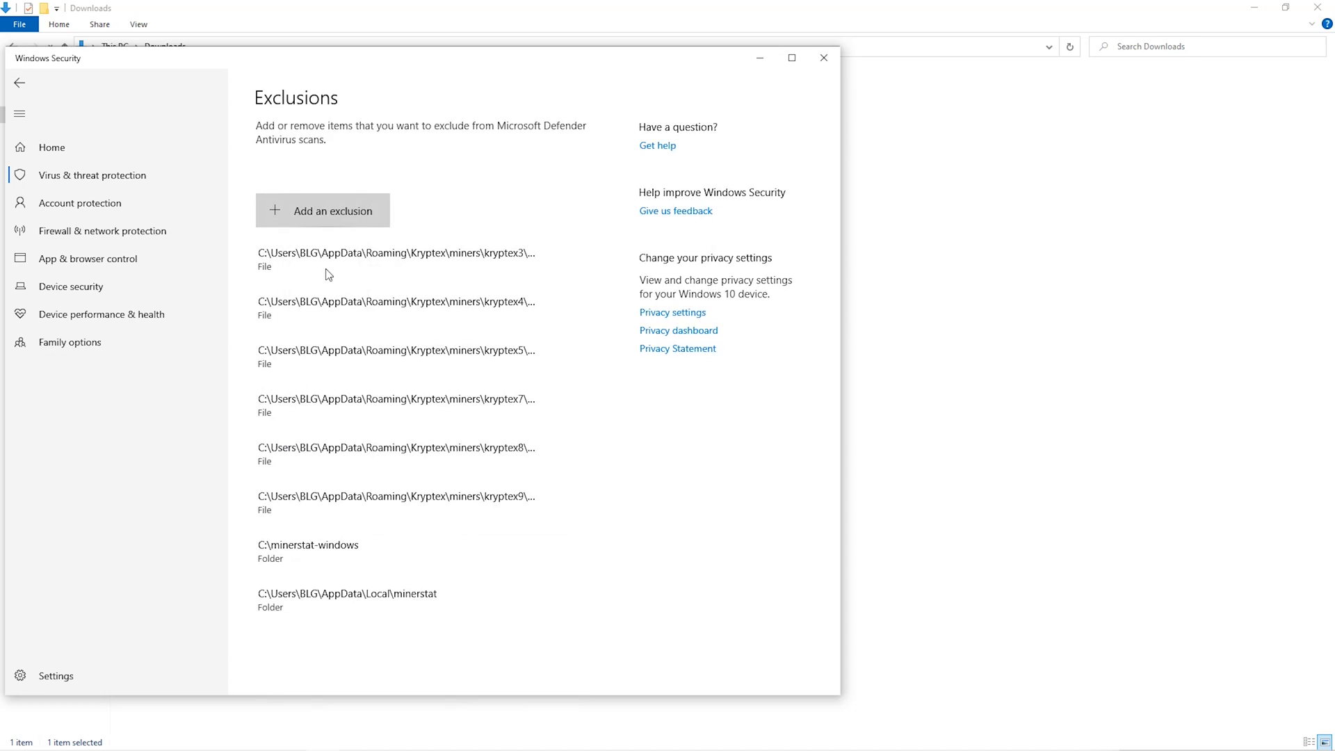
click(323, 210)
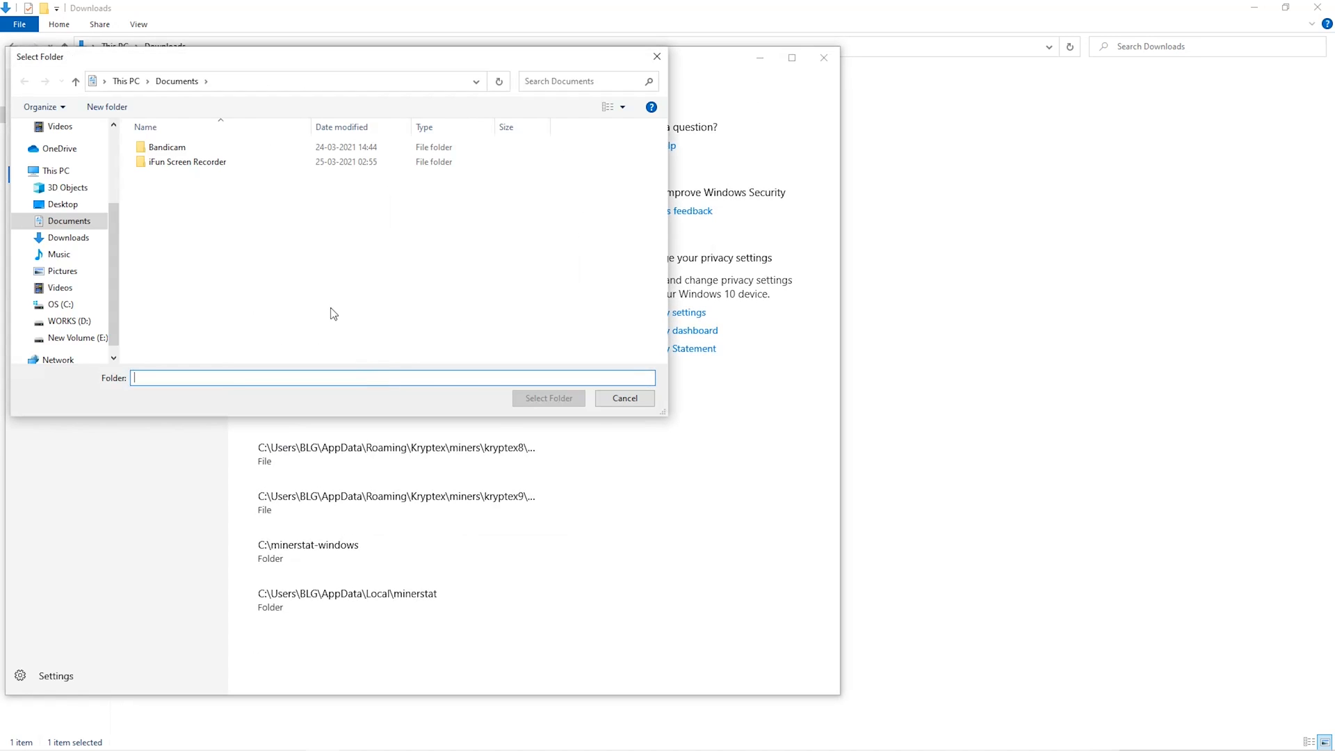
click(67, 253)
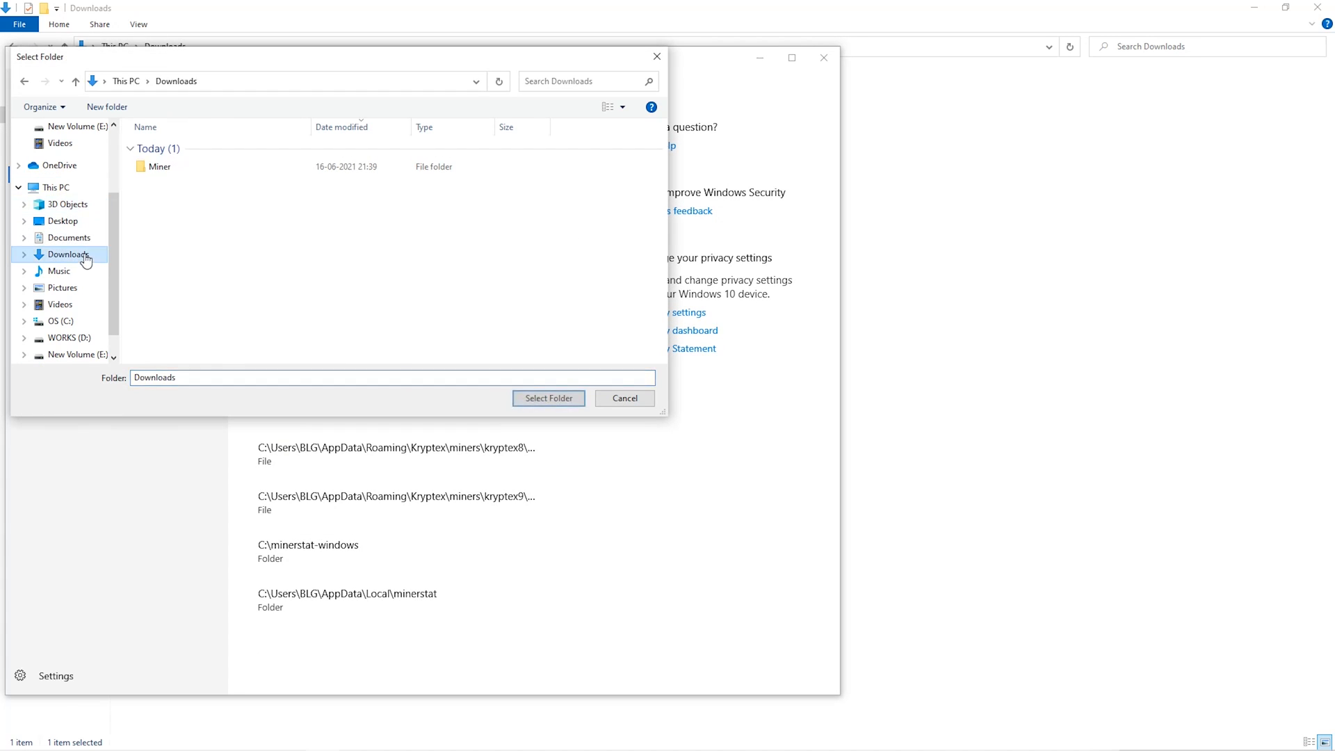
click(160, 167)
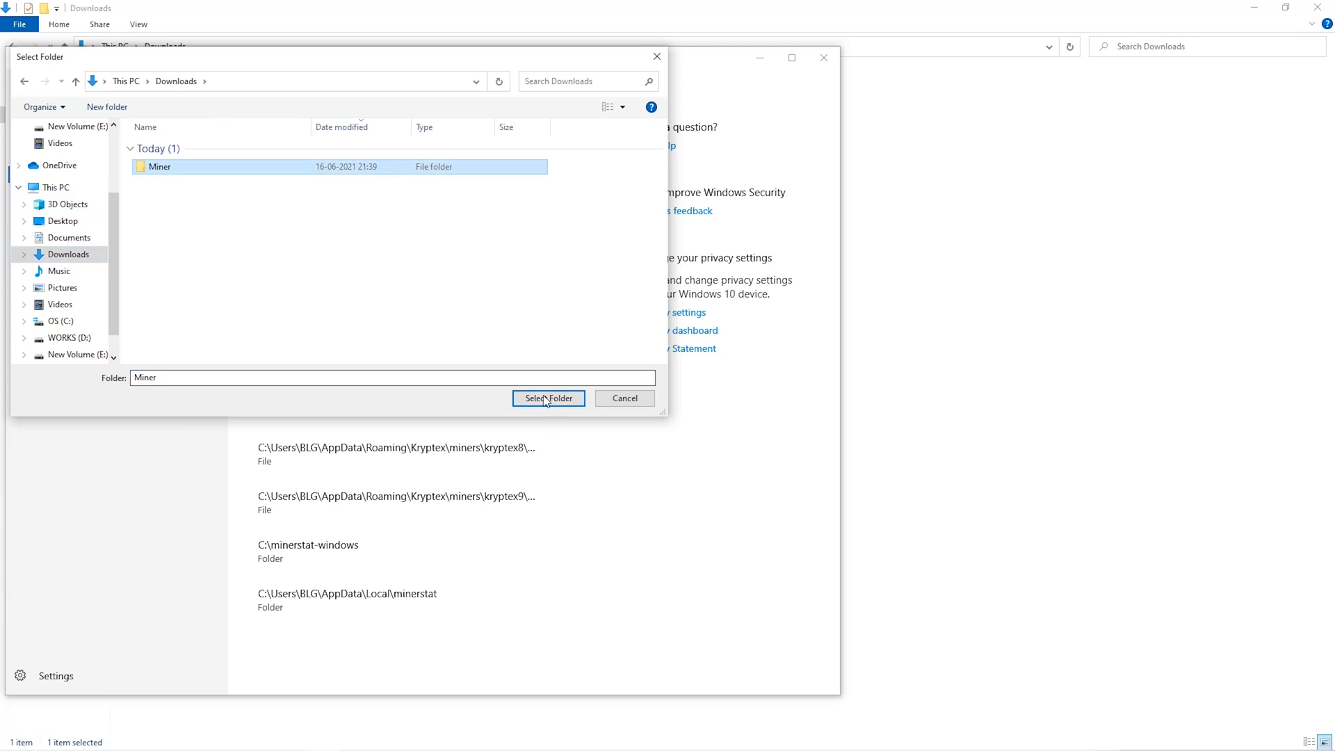
click(548, 398)
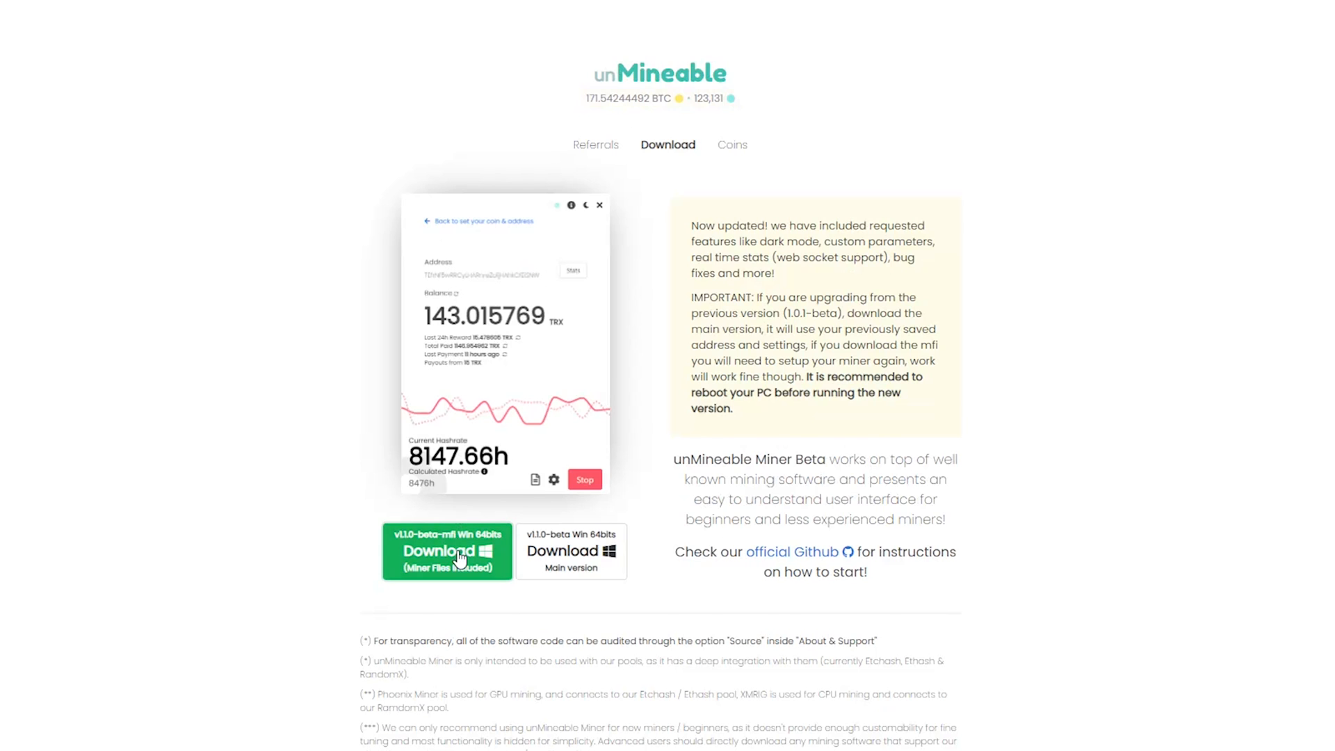
Step: Download the v1.1.0-beta-mfi Windows miner zip and save it into the Miner folder
click(446, 551)
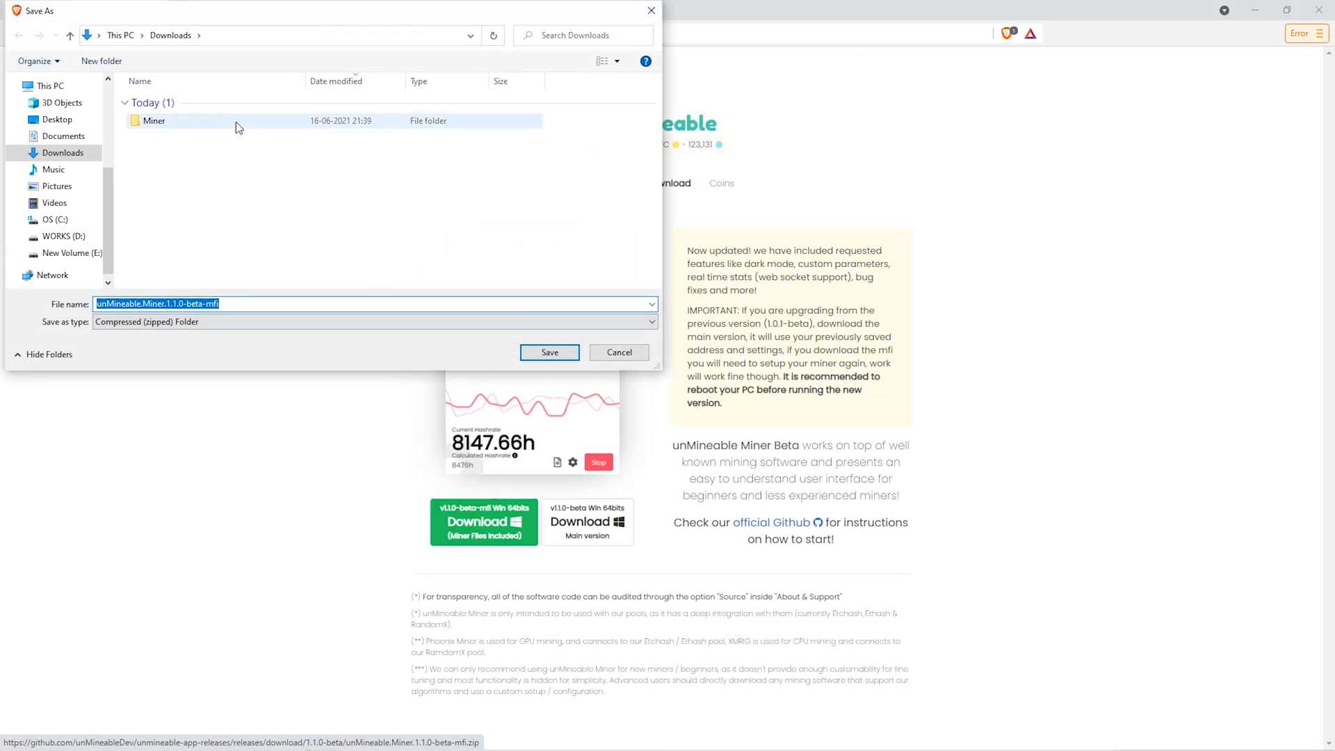
double_click(153, 119)
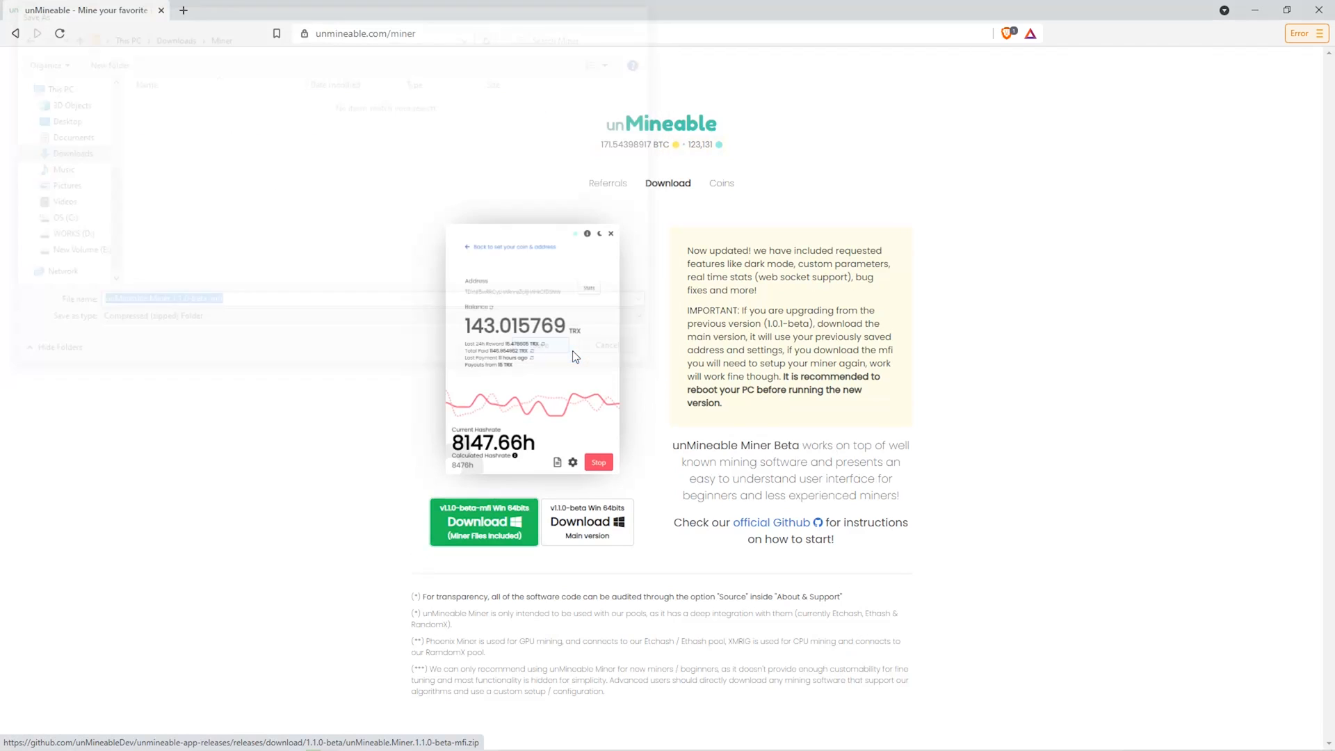
click(484, 509)
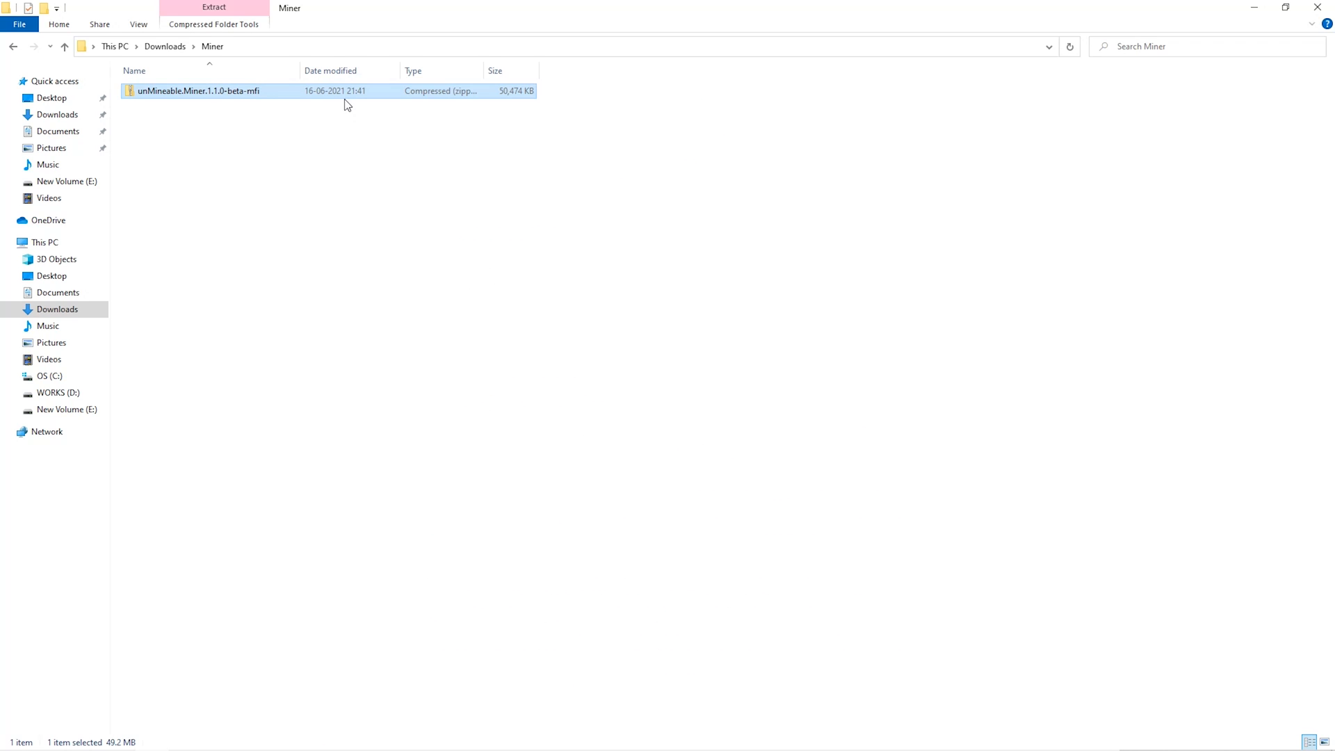
Step: Extract the downloaded miner zip with 7-Zip inside the Miner folder
right_click(197, 91)
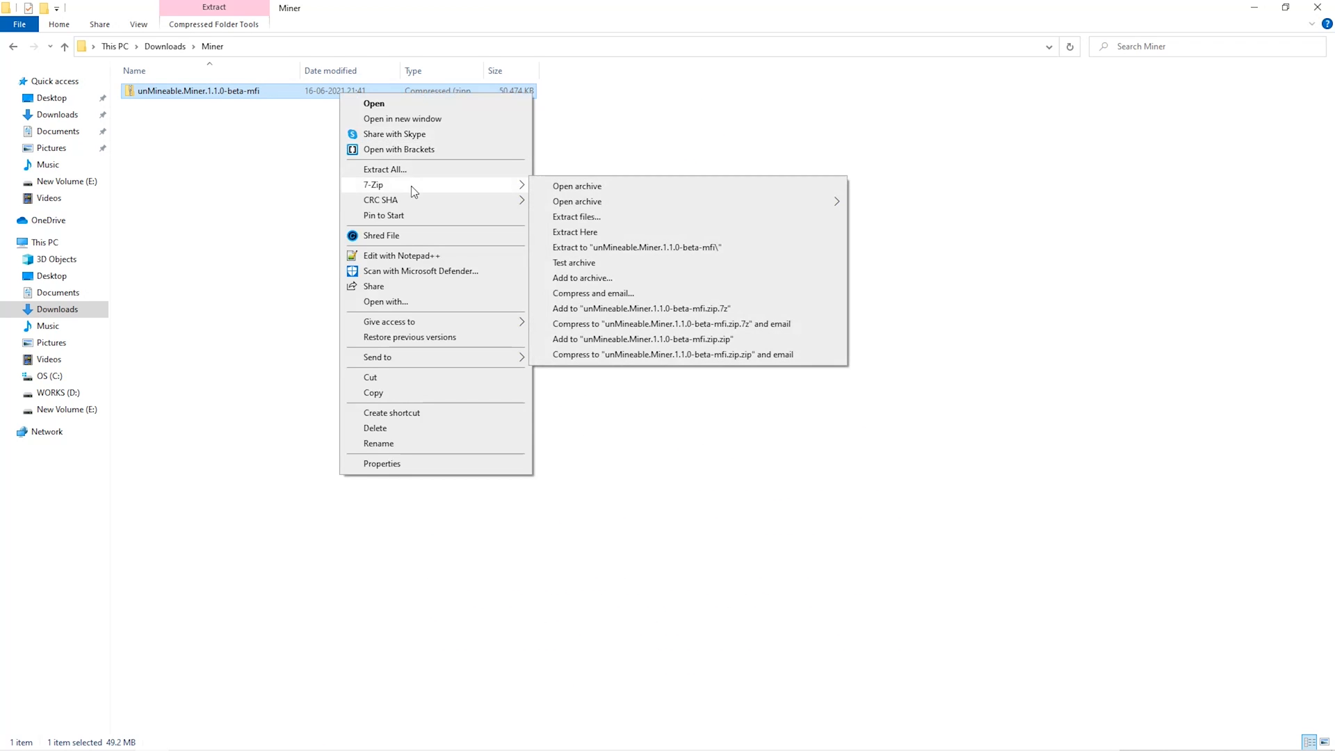
click(576, 242)
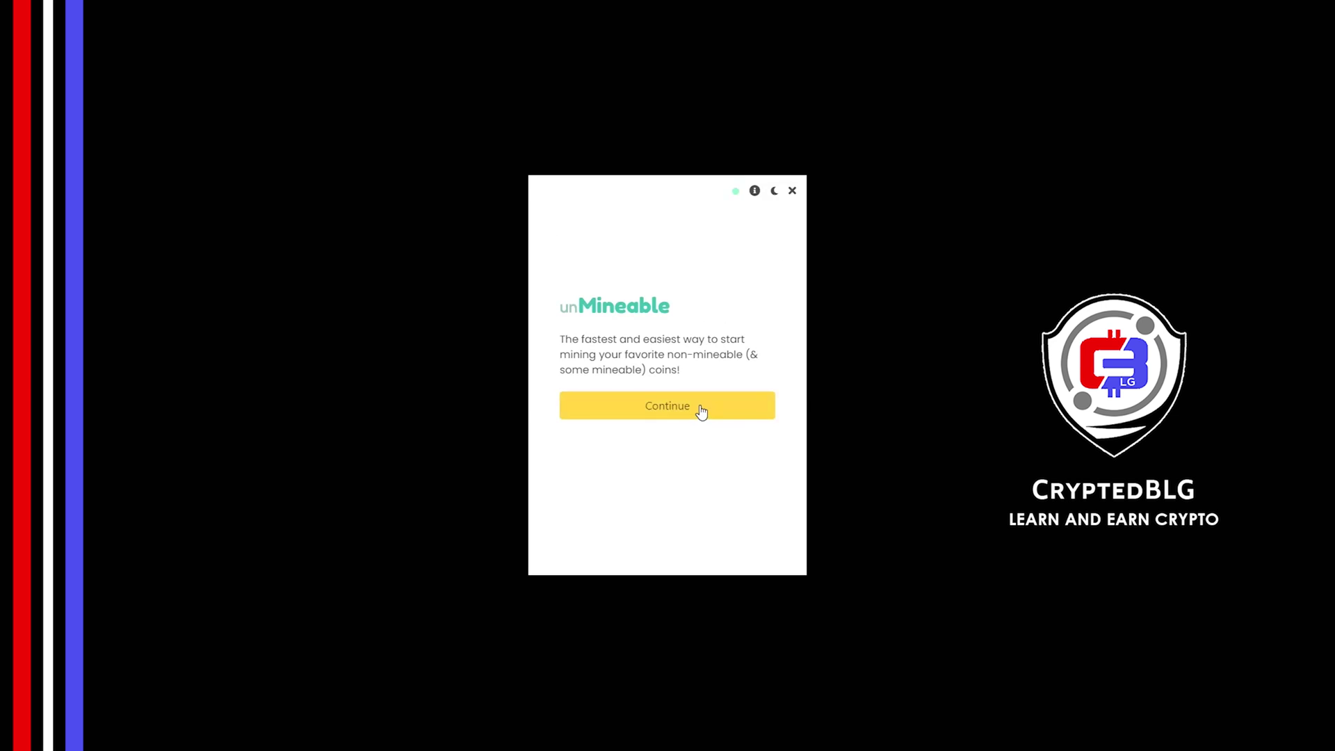
Step: Pass the welcome screen and choose Graphics Card (GPU) as the mining hardware
click(667, 406)
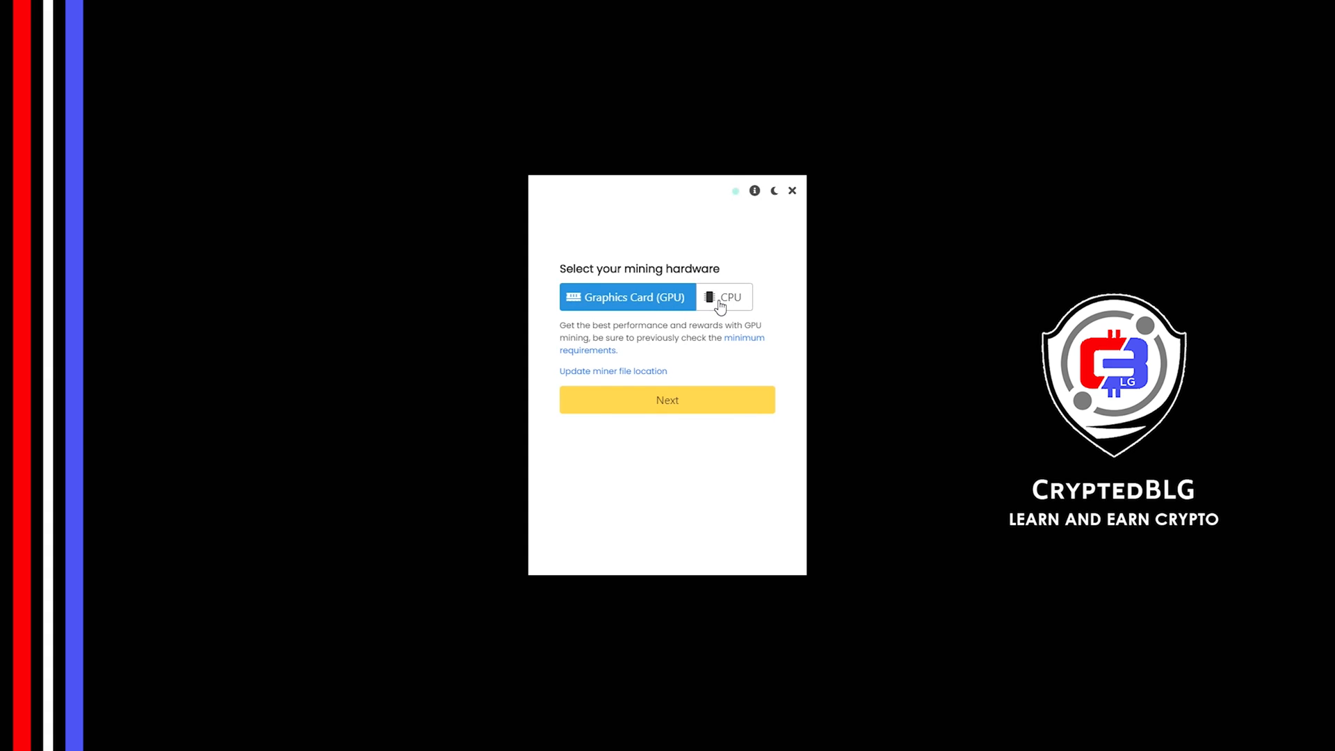
click(723, 296)
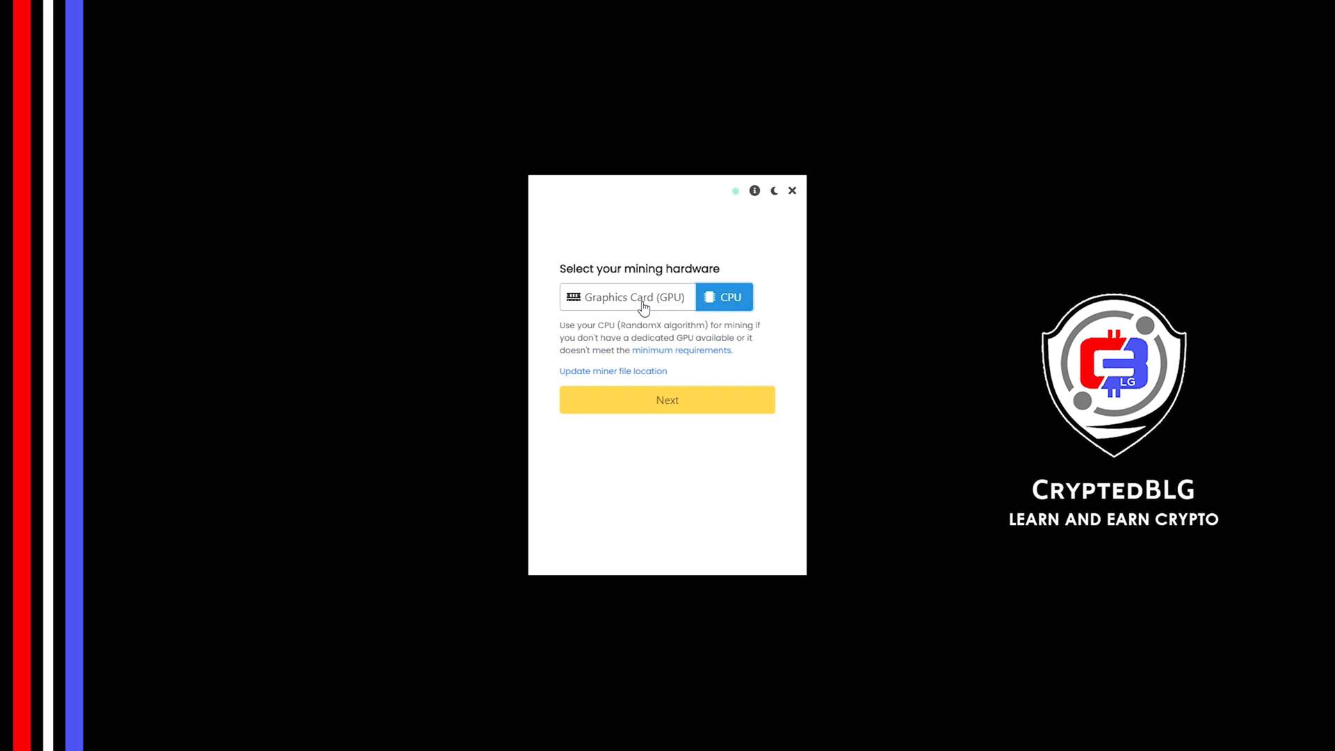
click(637, 296)
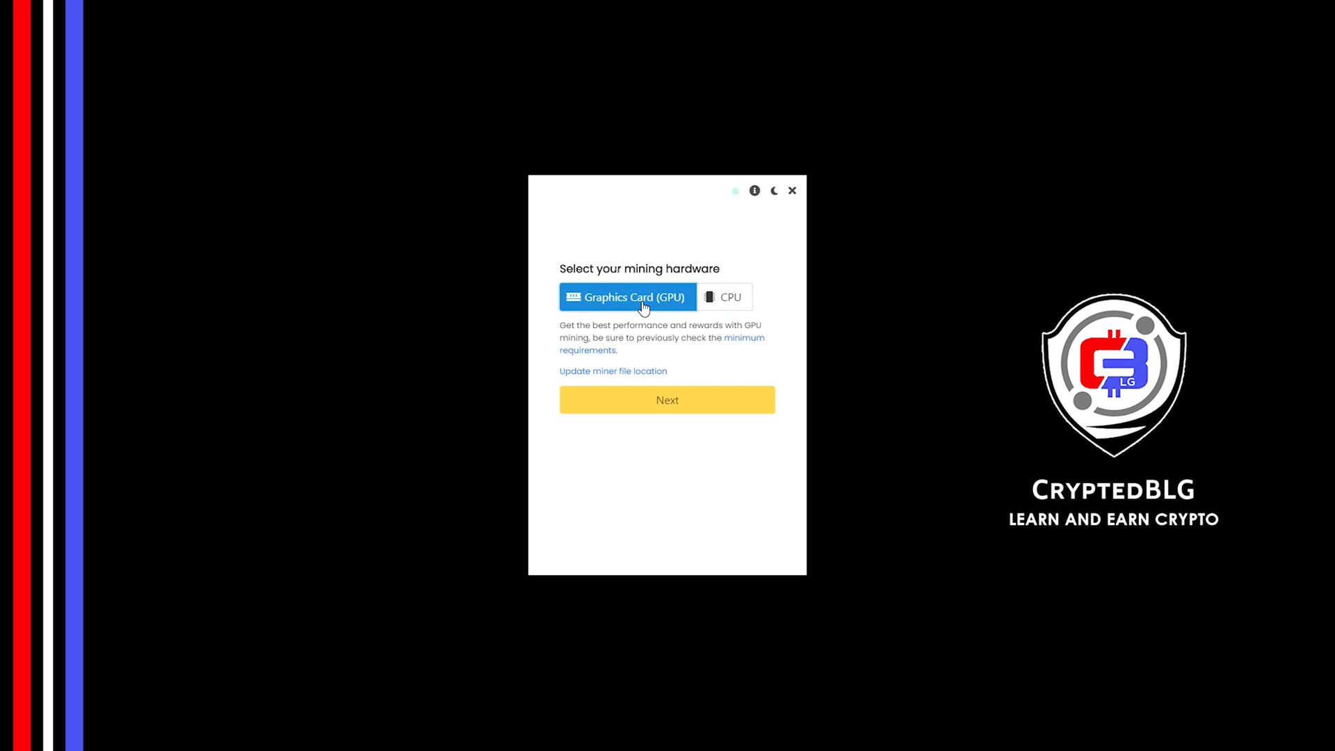
mouse_move(681, 443)
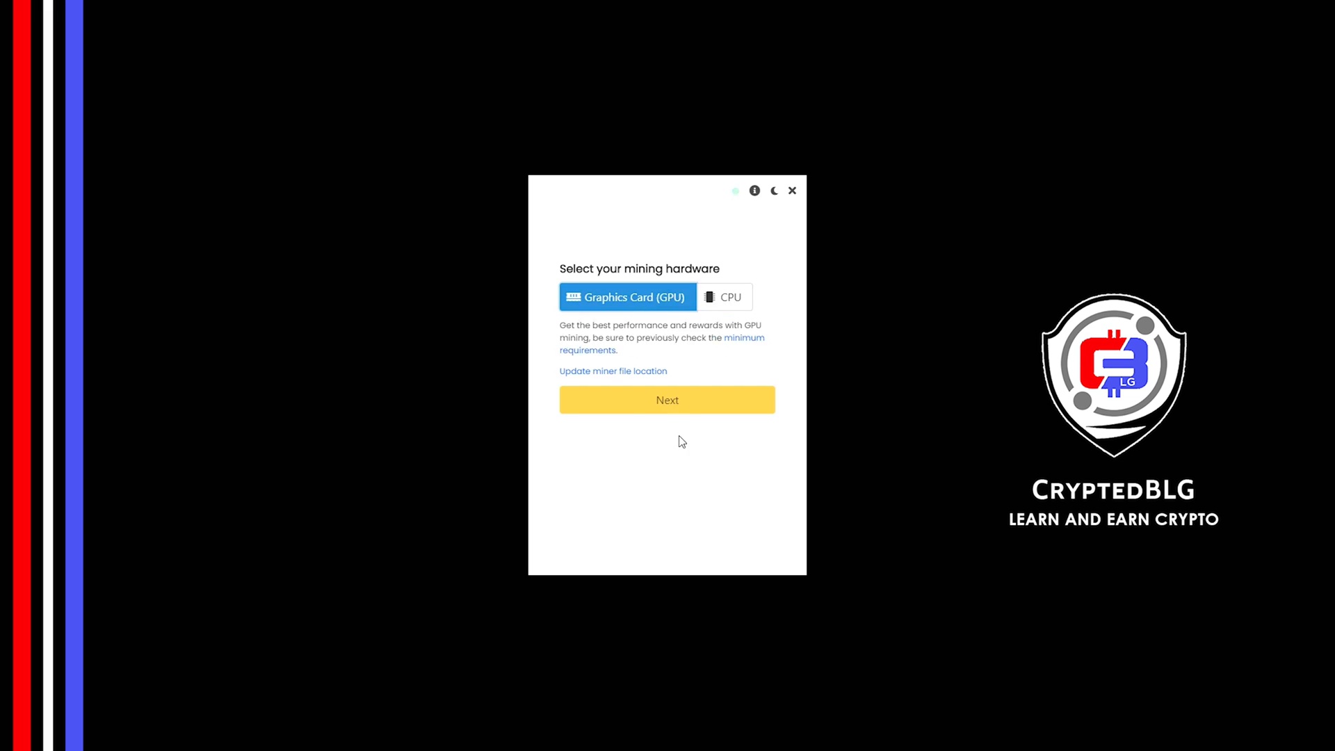
click(667, 401)
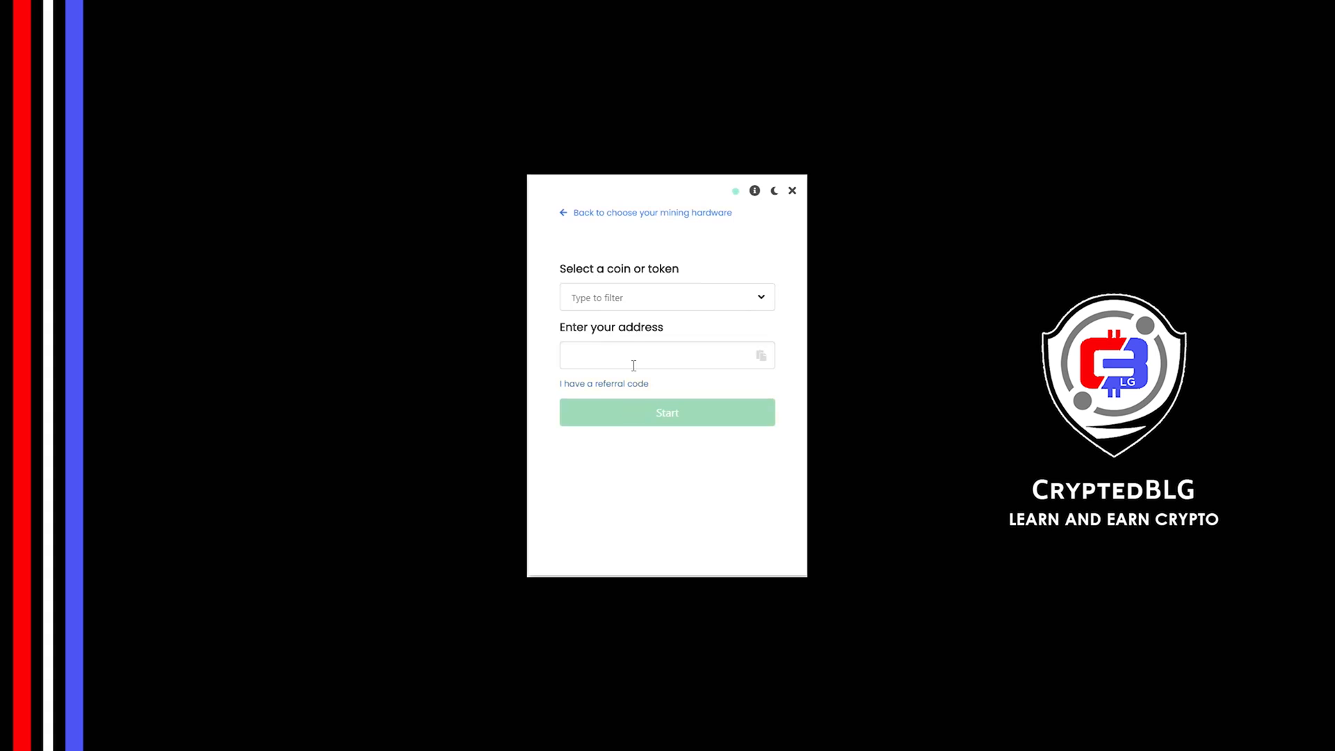
click(667, 296)
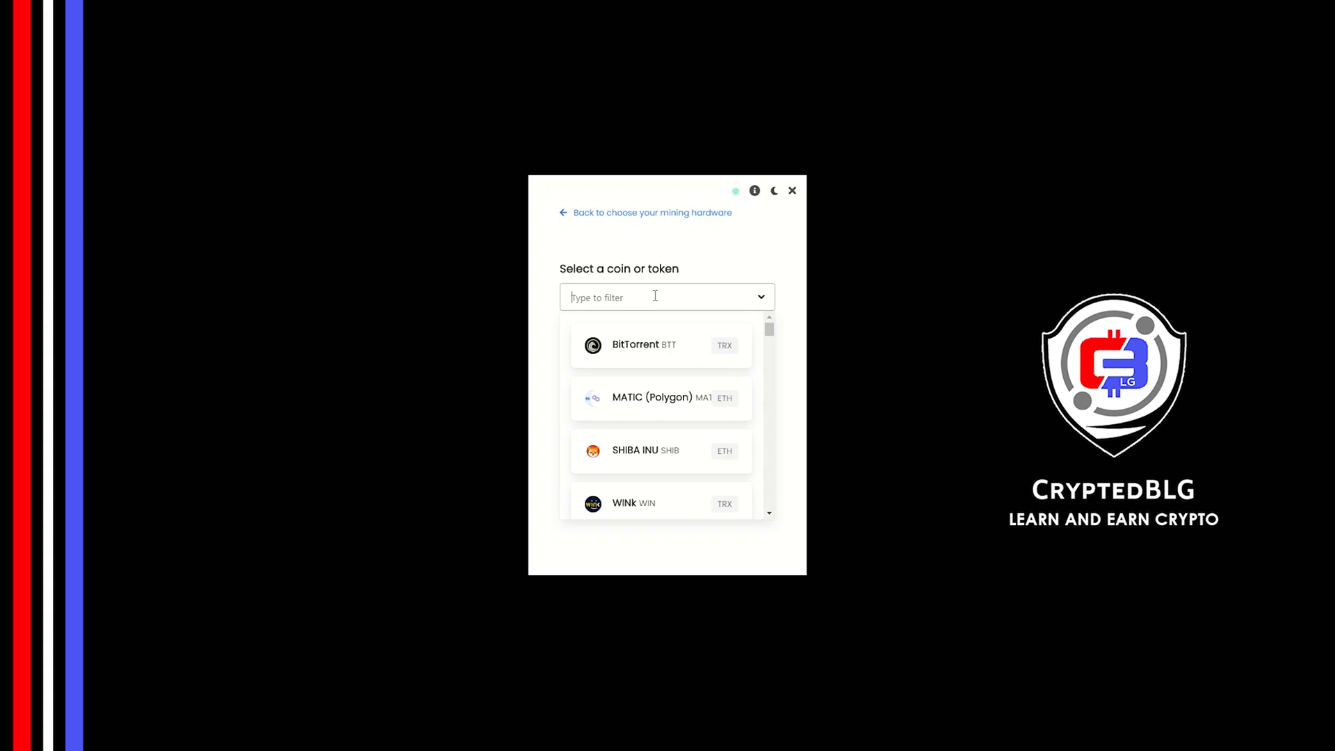
text(lisk)
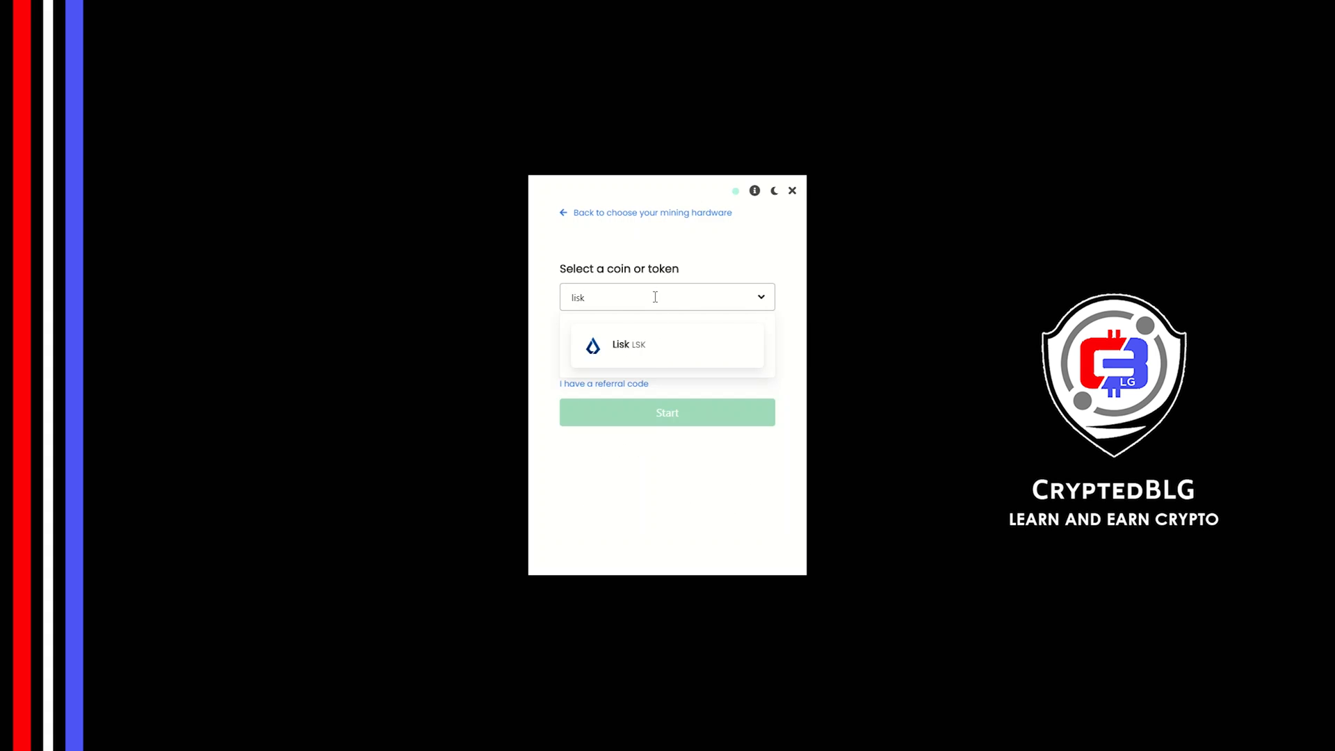
click(668, 345)
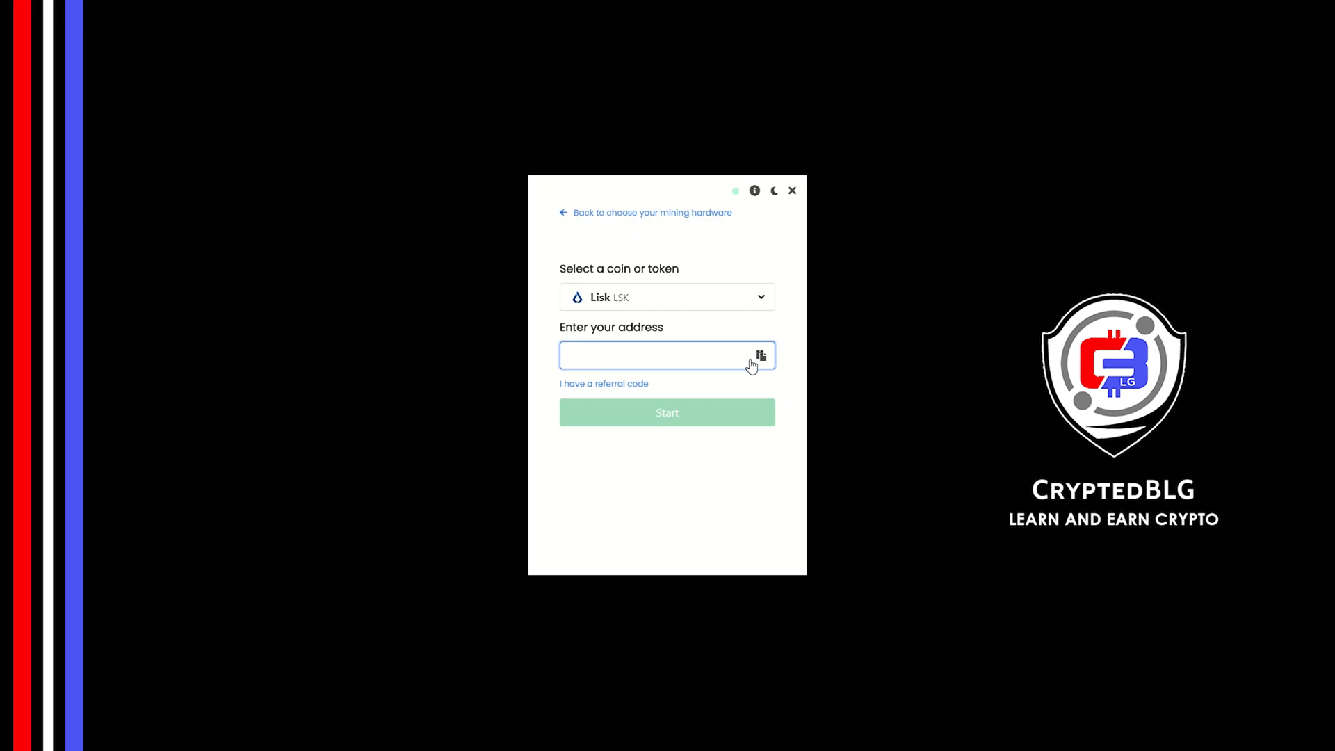
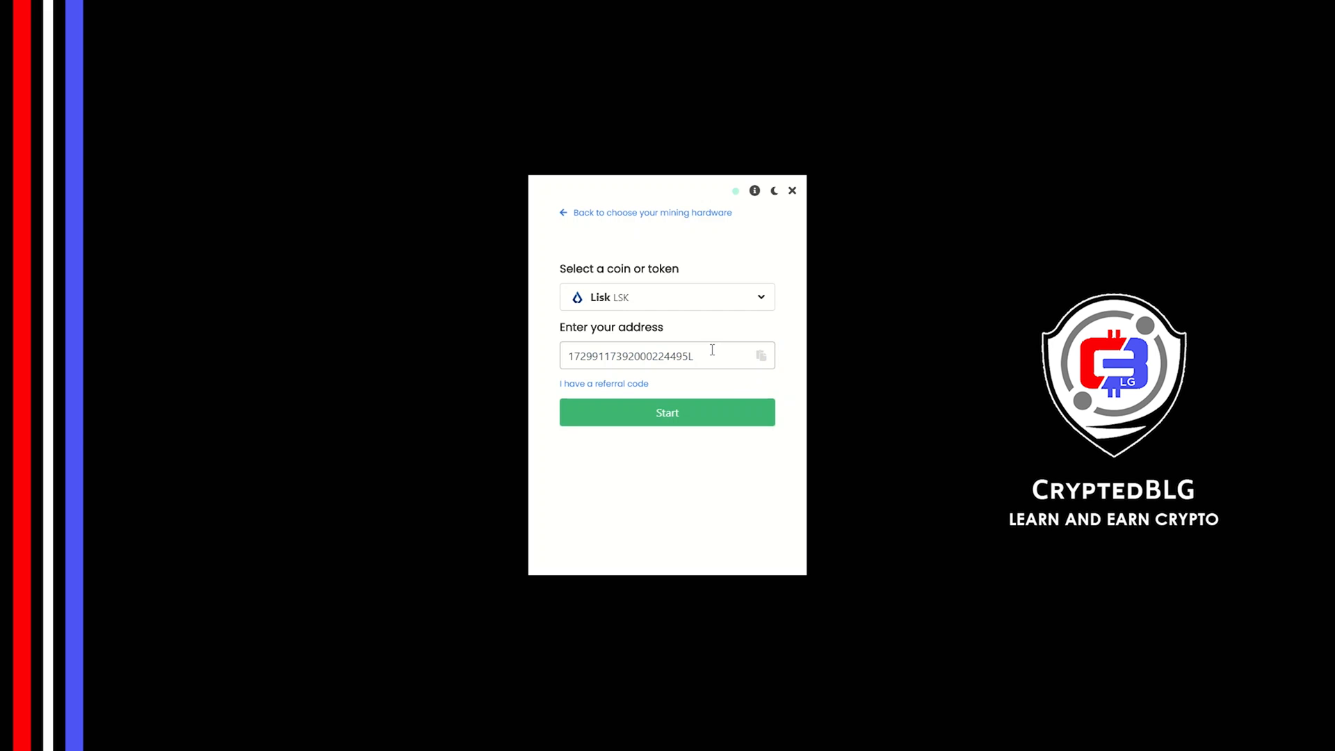
click(603, 384)
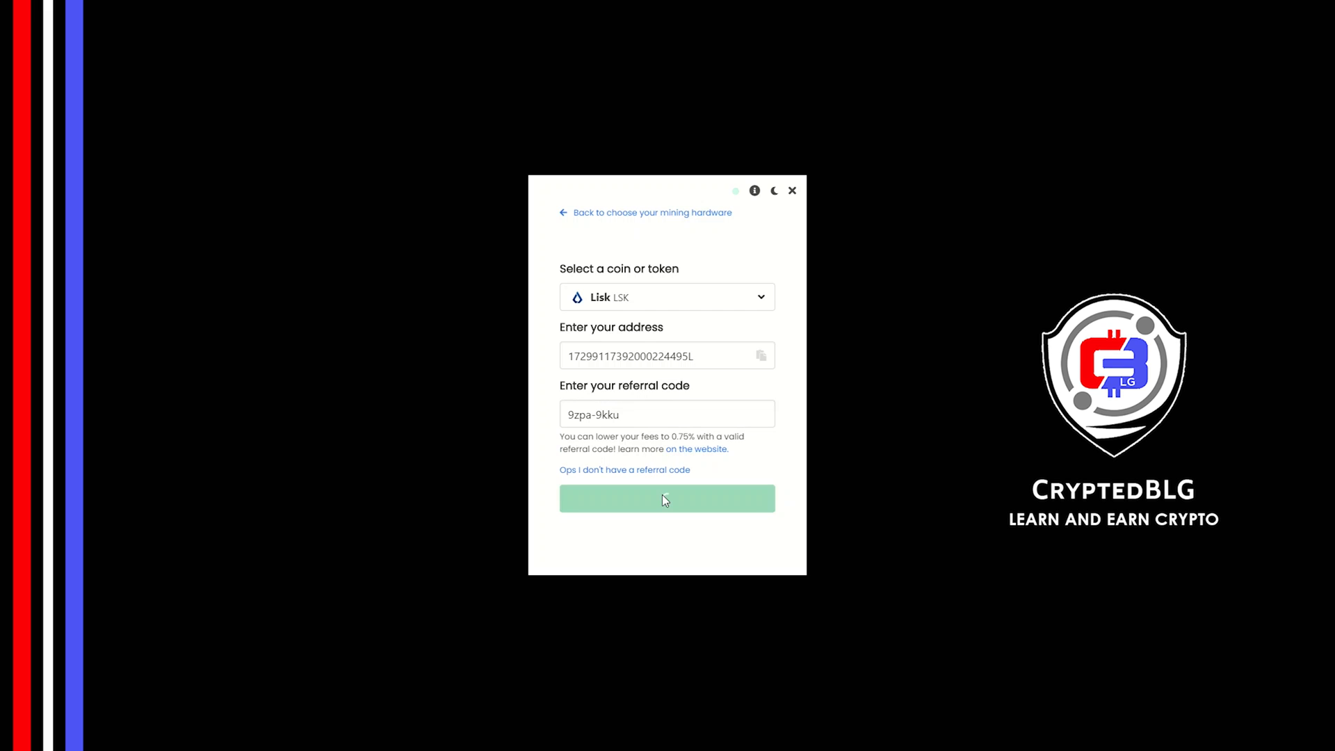
Step: Start mining, allow the miner through the firewall, and go to the miner's settings
click(667, 498)
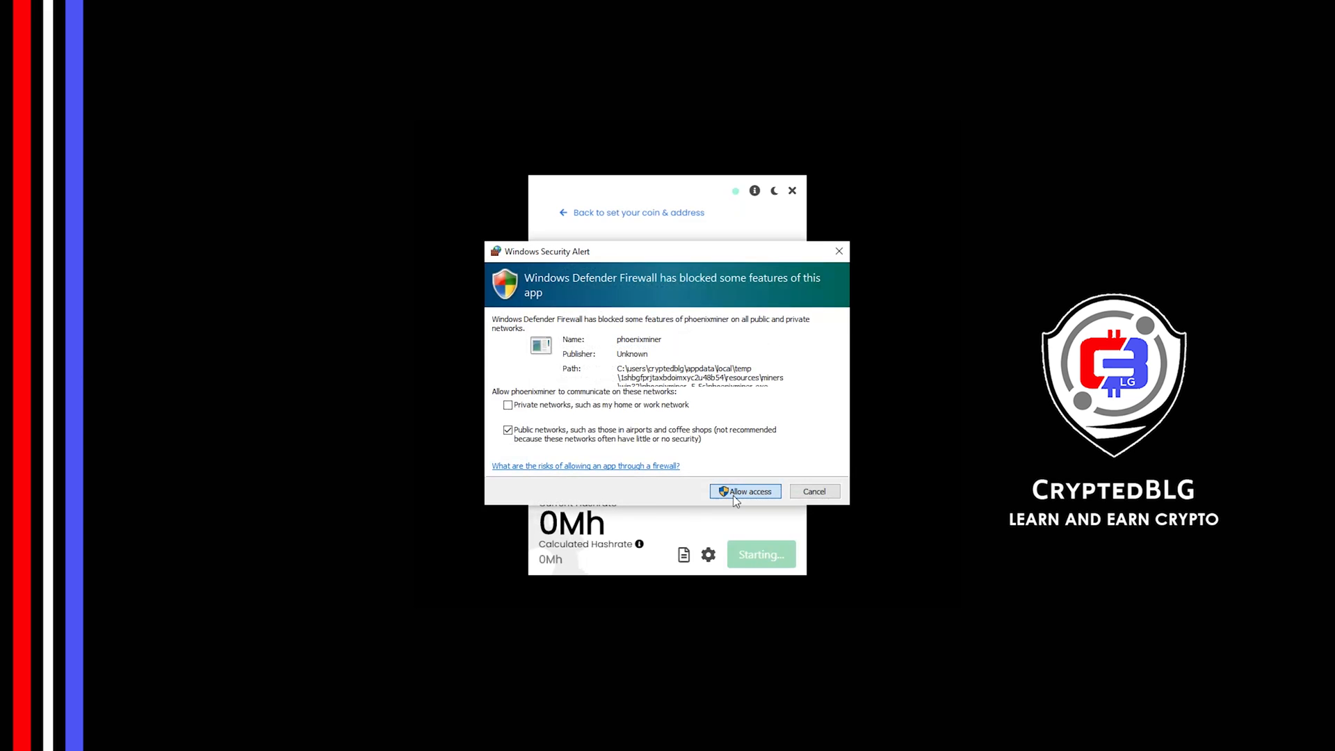
click(744, 491)
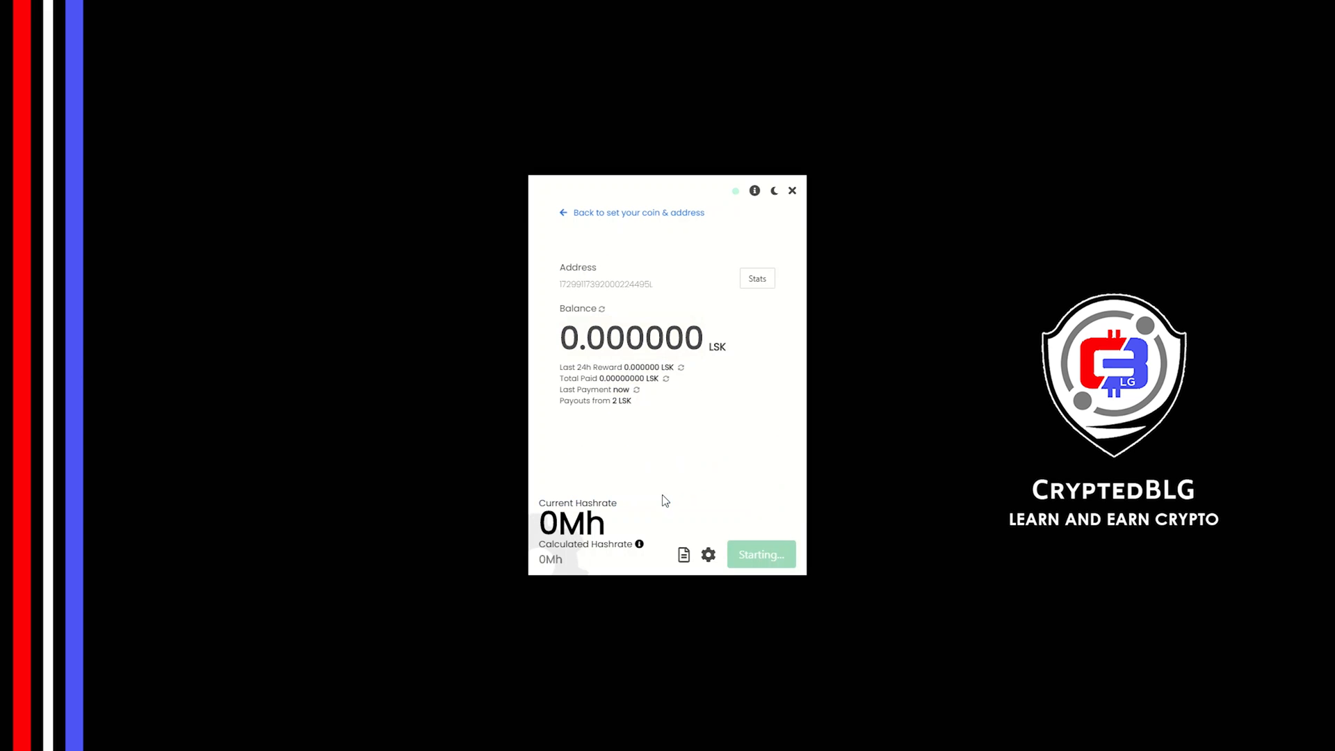
click(761, 553)
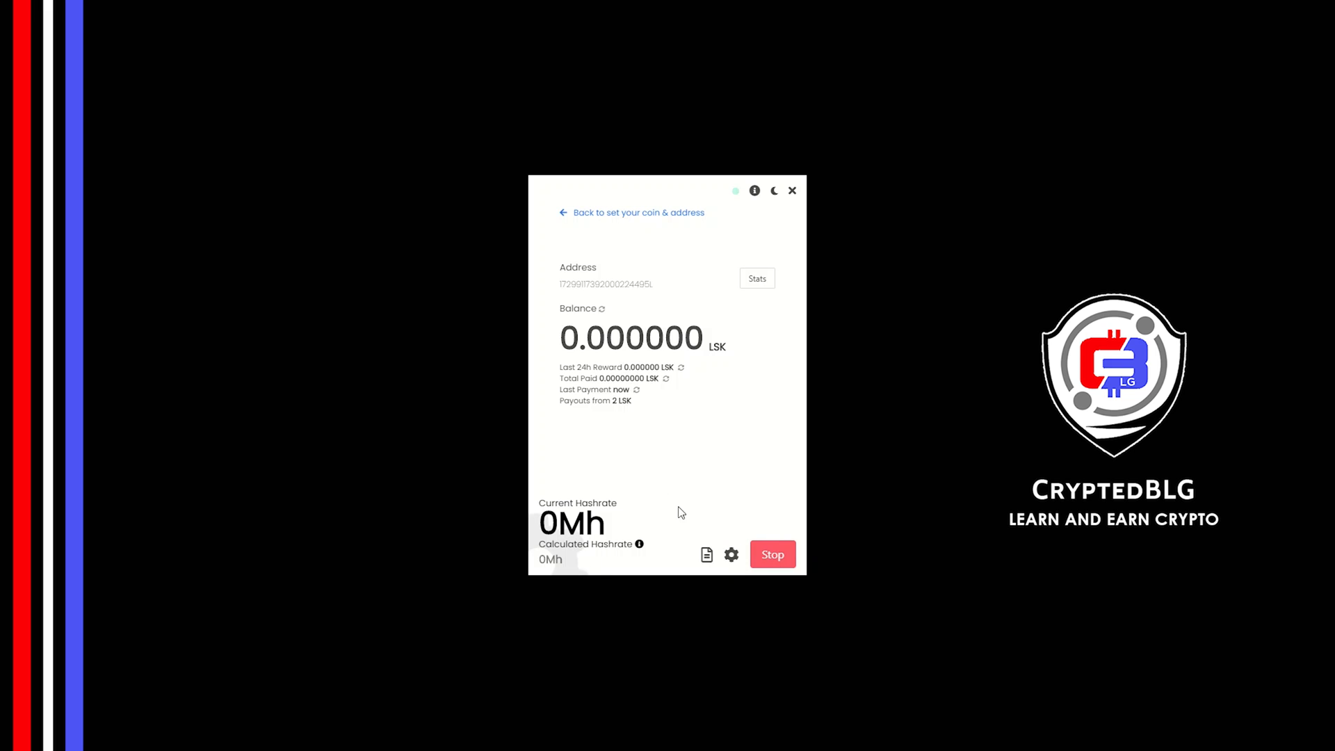
click(731, 554)
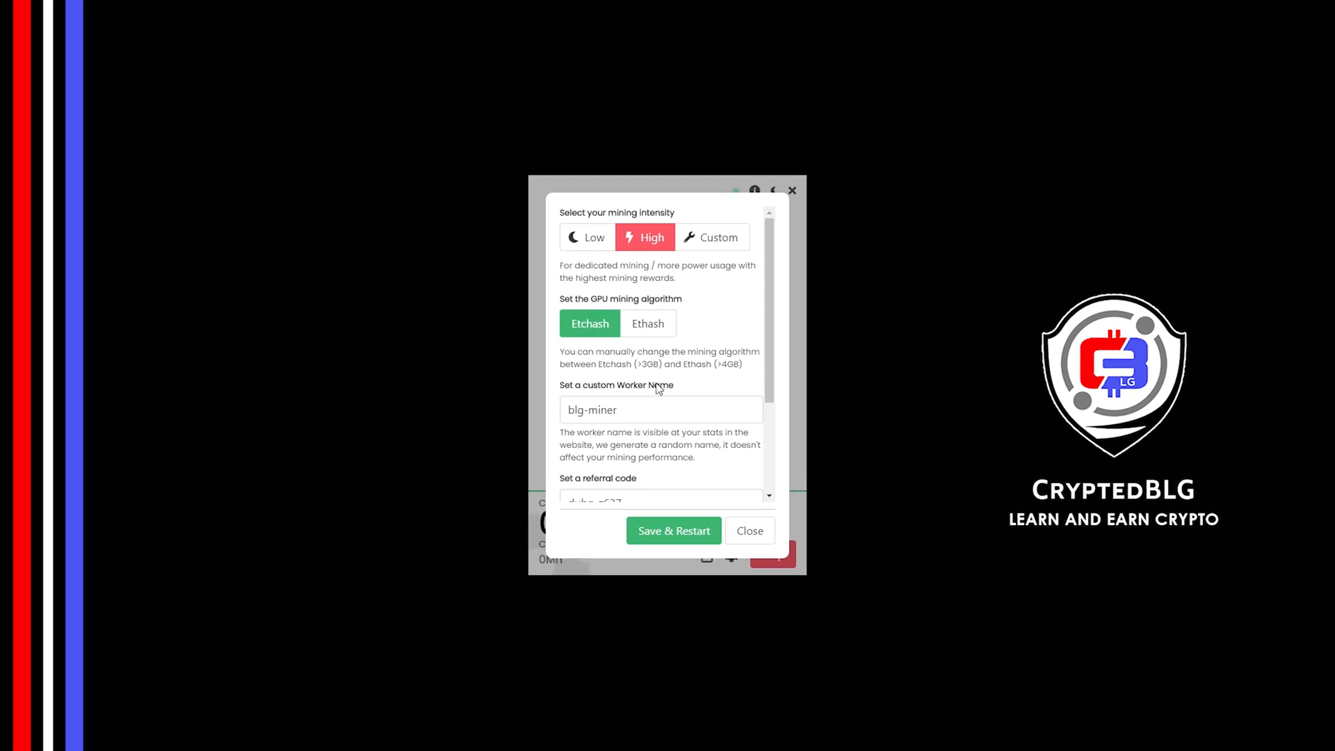
Step: Set worker name blg-miner with High intensity and Etchash, restart, then view web stats
double_click(592, 408)
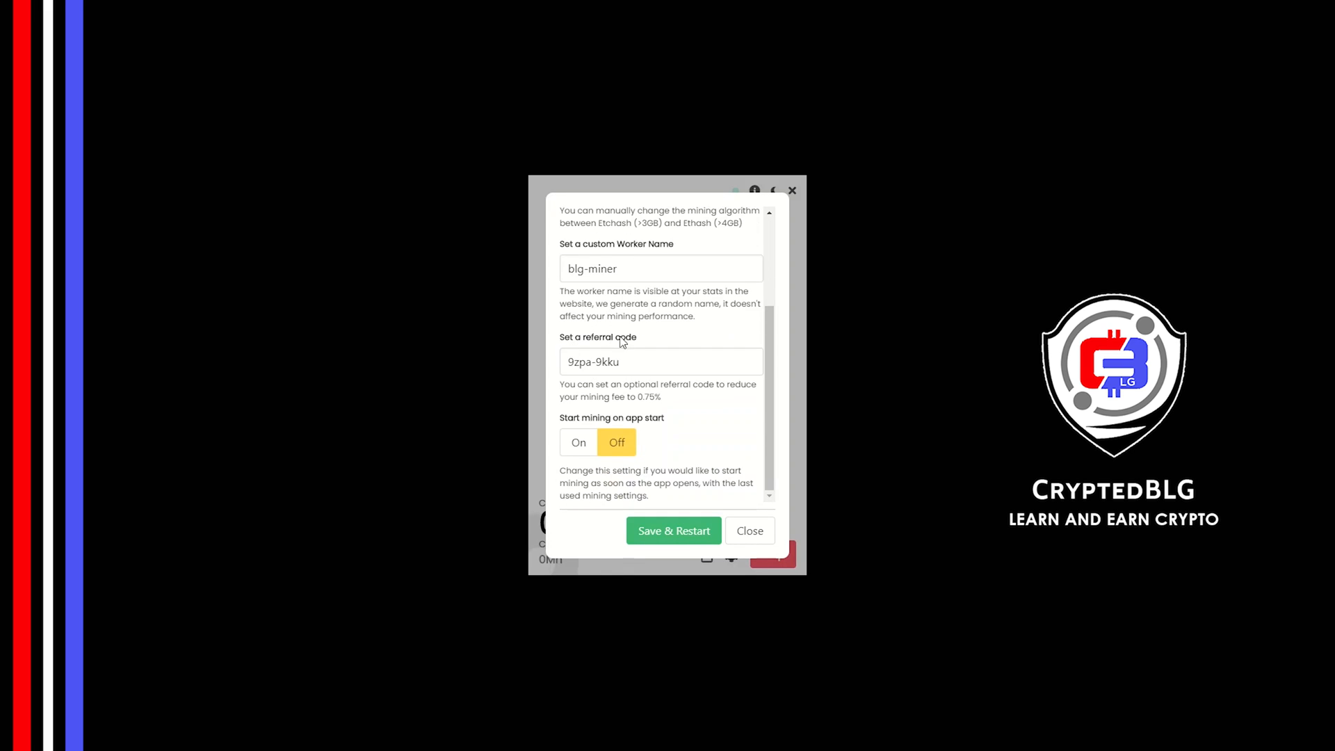
mouse_move(570, 434)
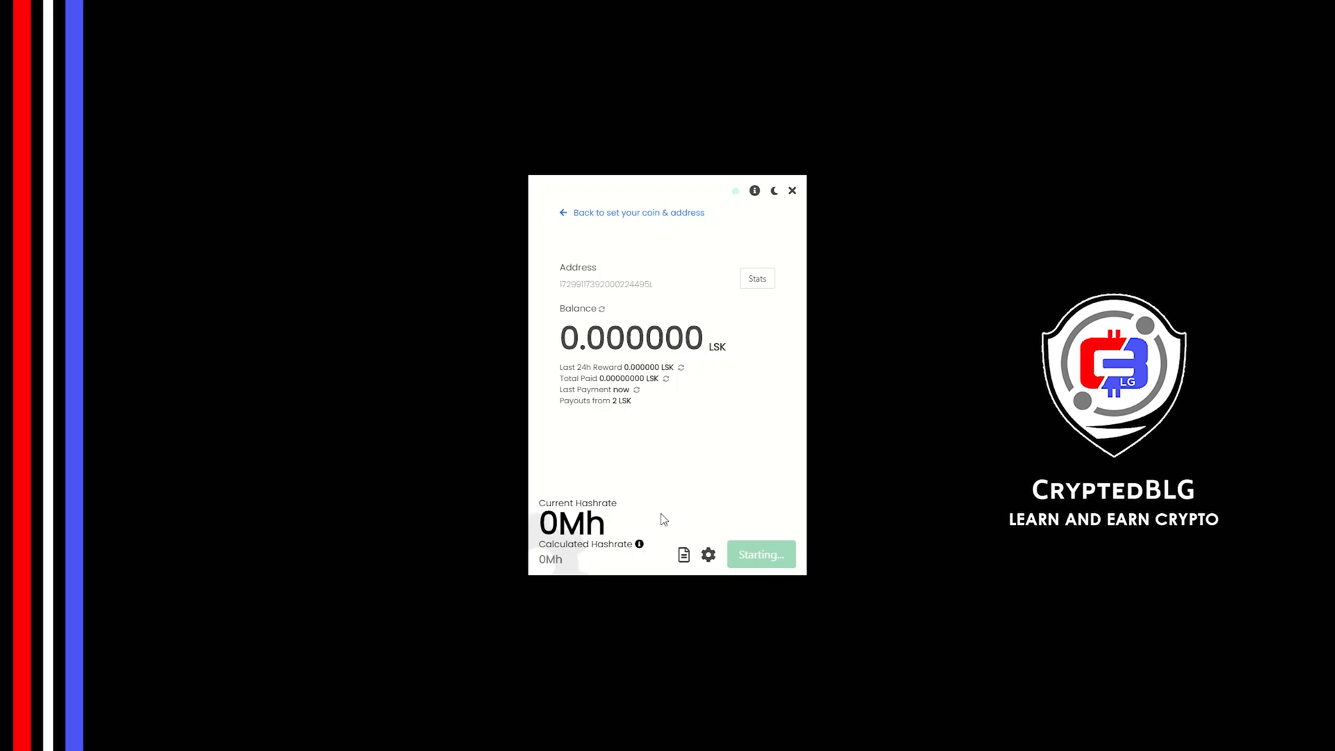
click(761, 553)
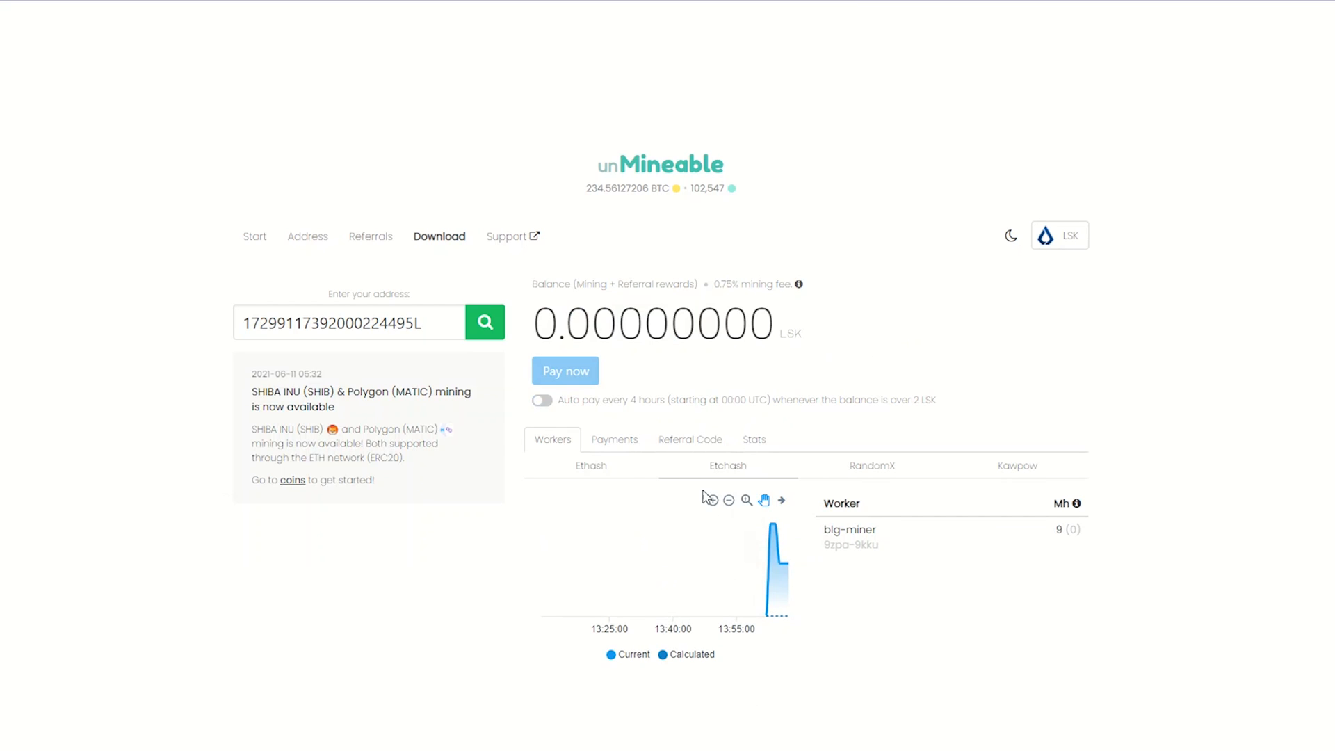
click(615, 439)
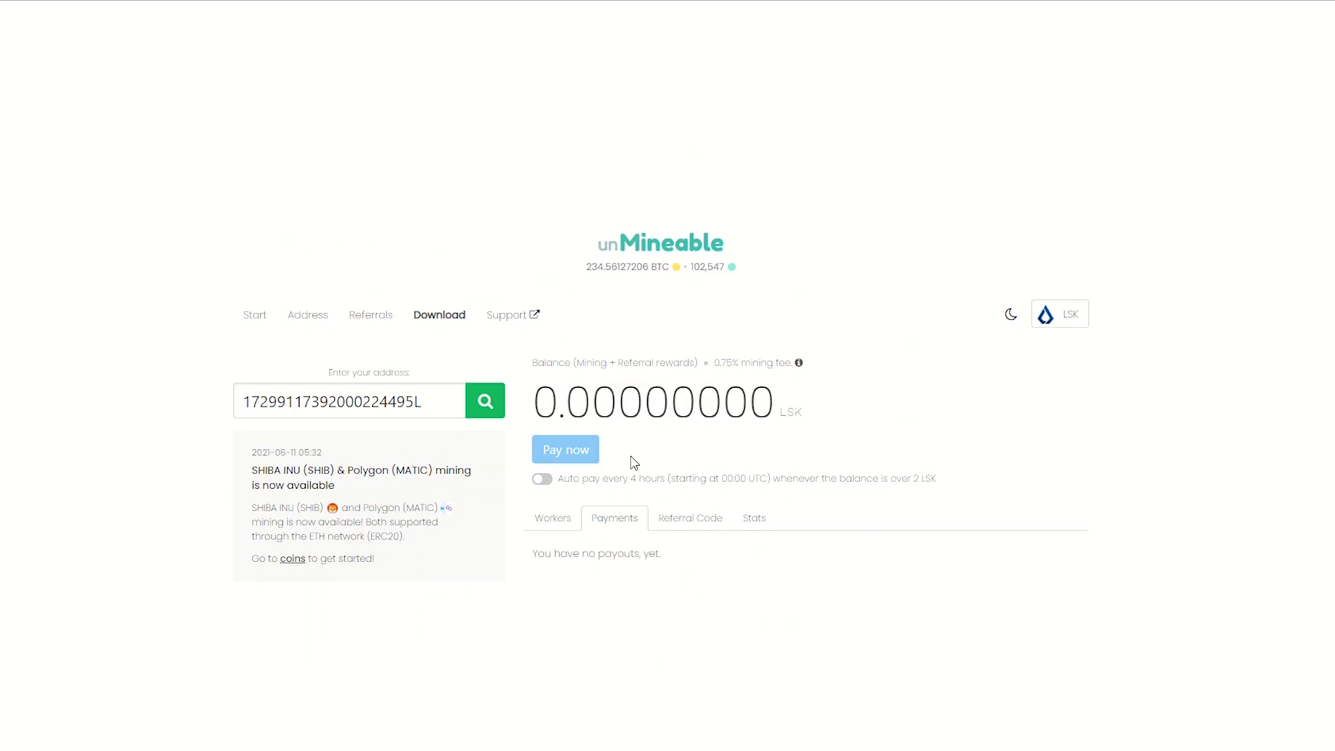
click(690, 517)
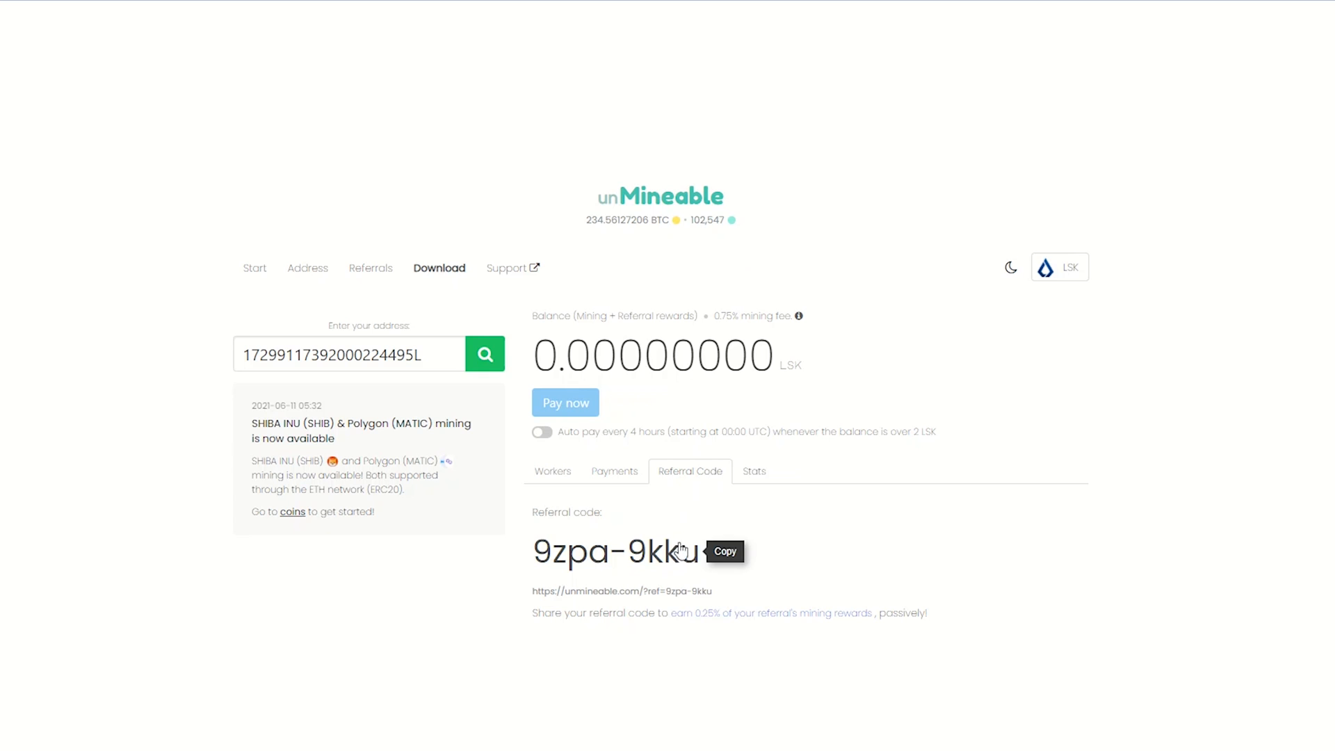